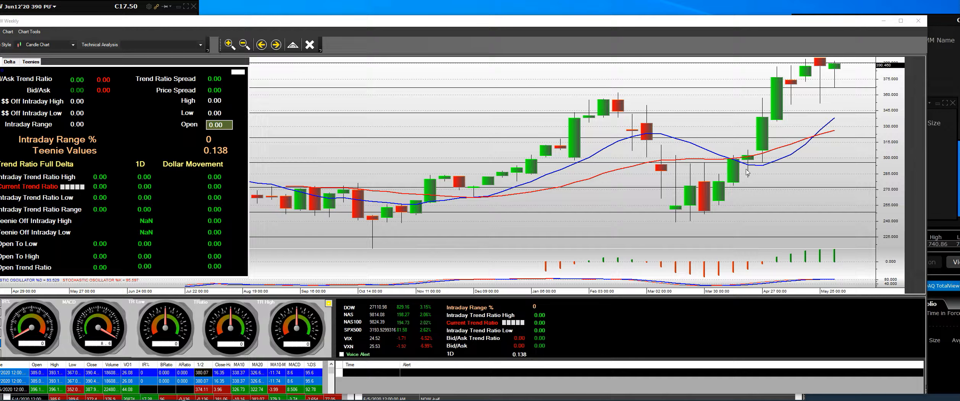
mouse_move(670, 217)
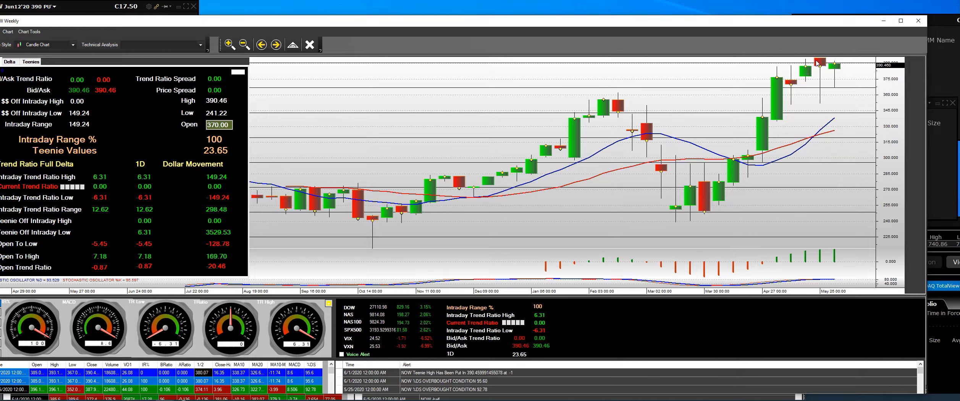
mouse_move(823, 60)
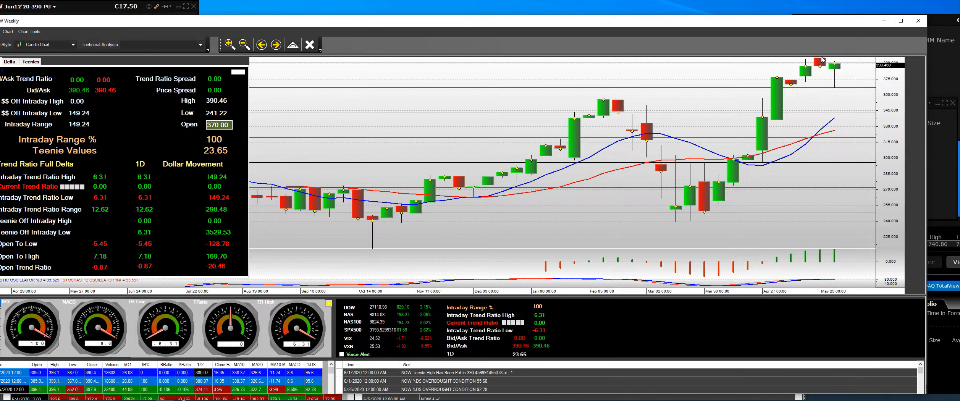
mouse_move(820, 60)
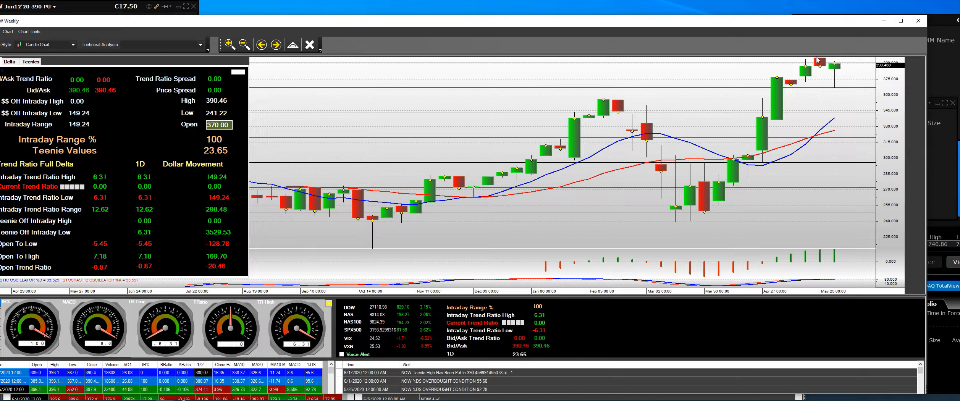
mouse_move(816, 63)
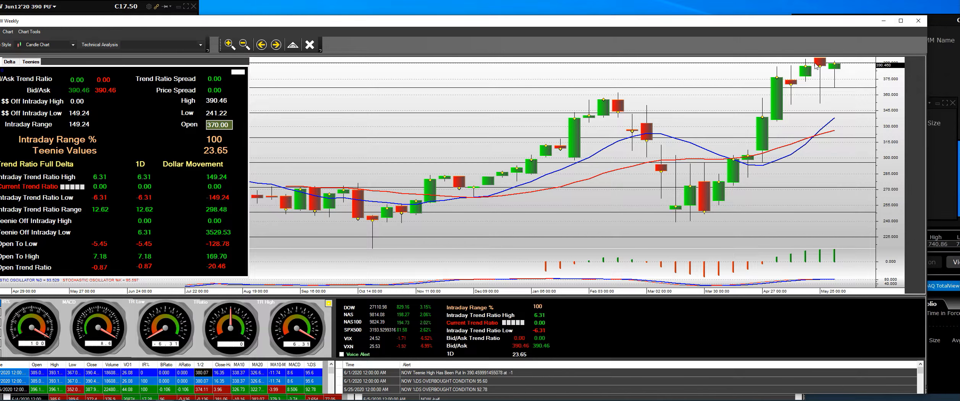
mouse_move(806, 96)
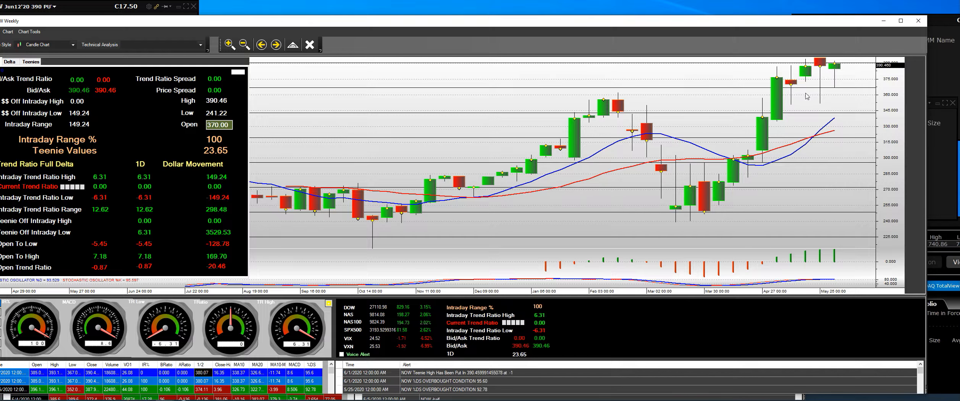
mouse_move(814, 95)
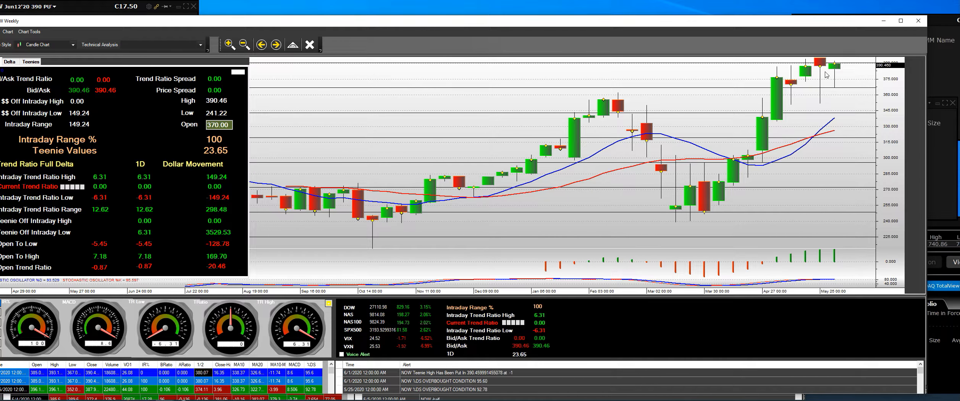
mouse_move(834, 66)
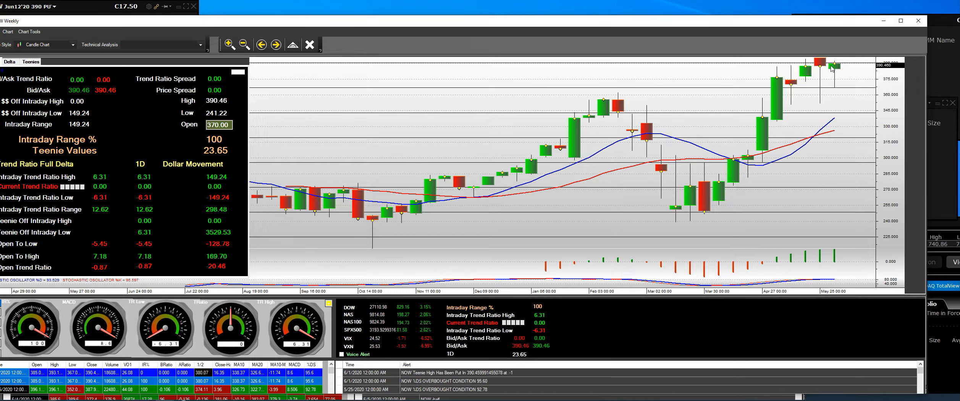
mouse_move(839, 66)
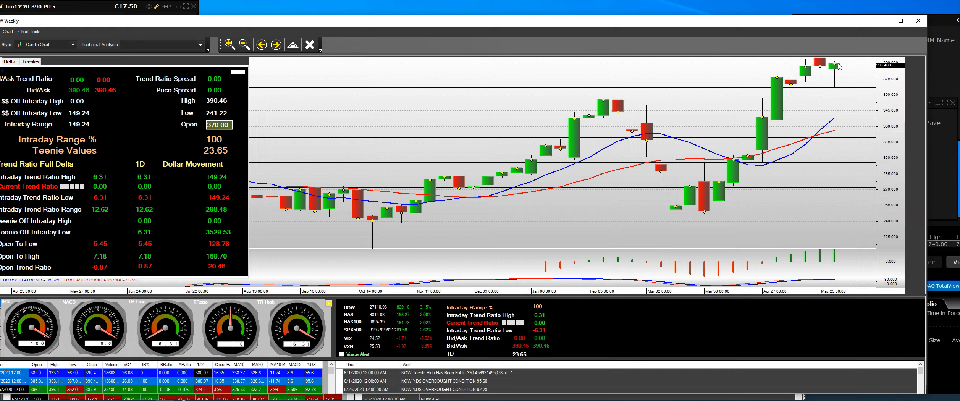
mouse_move(837, 51)
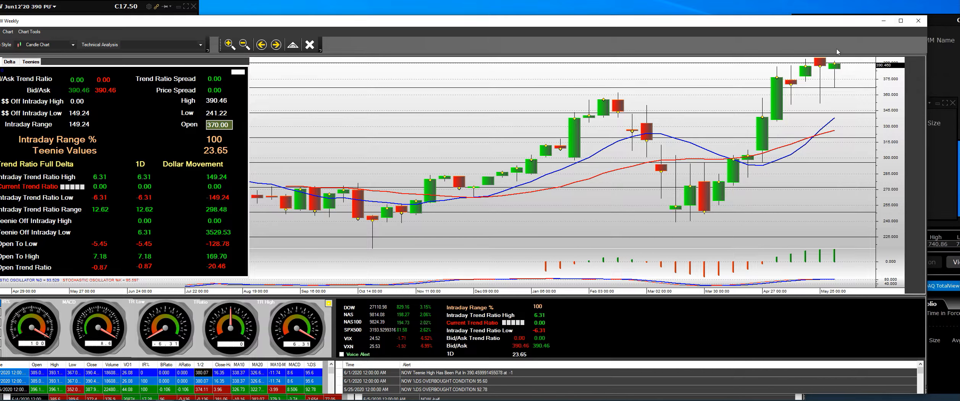
mouse_move(834, 65)
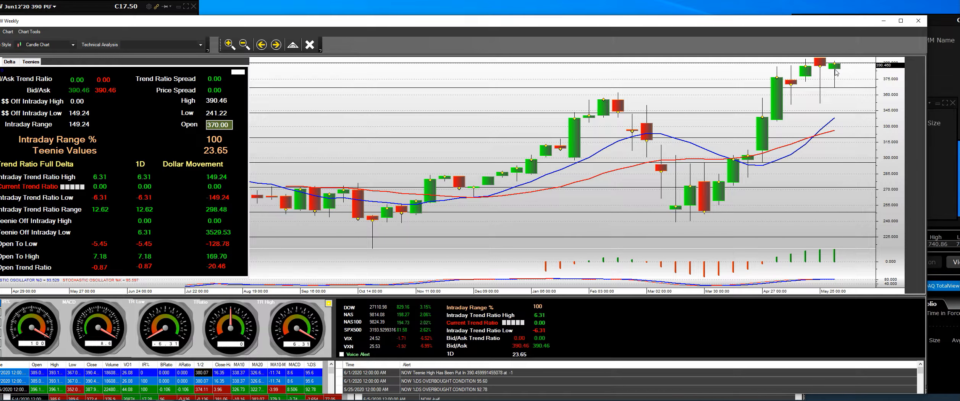
mouse_move(811, 116)
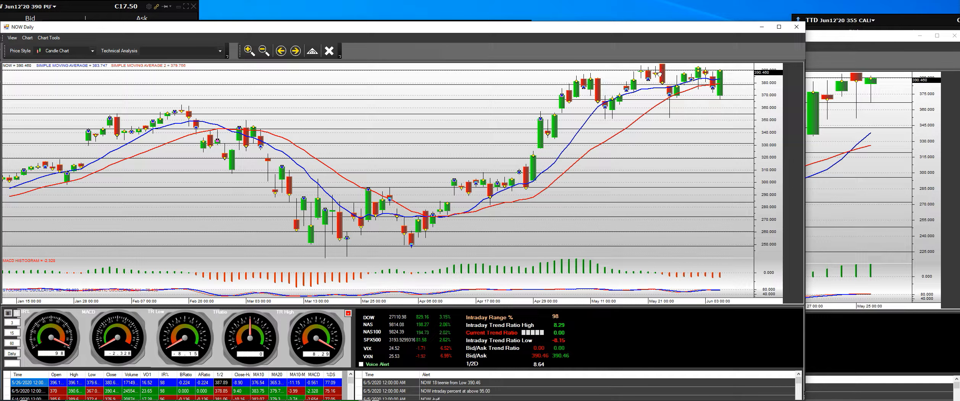
mouse_move(658, 73)
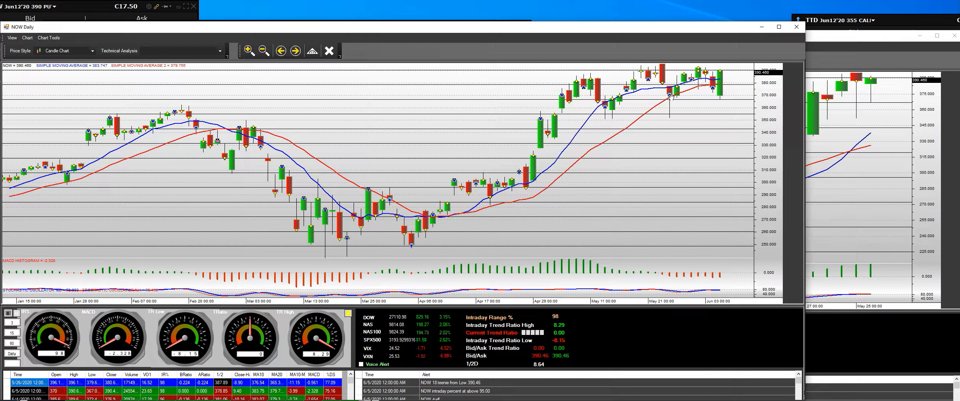
mouse_move(667, 95)
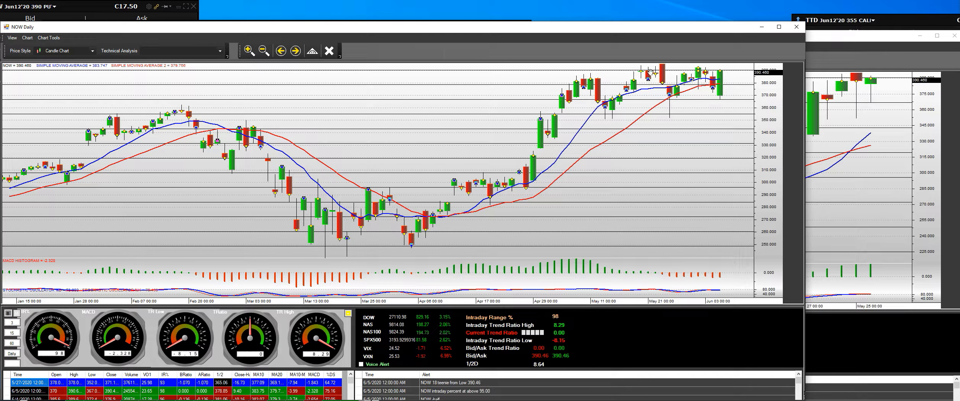
mouse_move(671, 114)
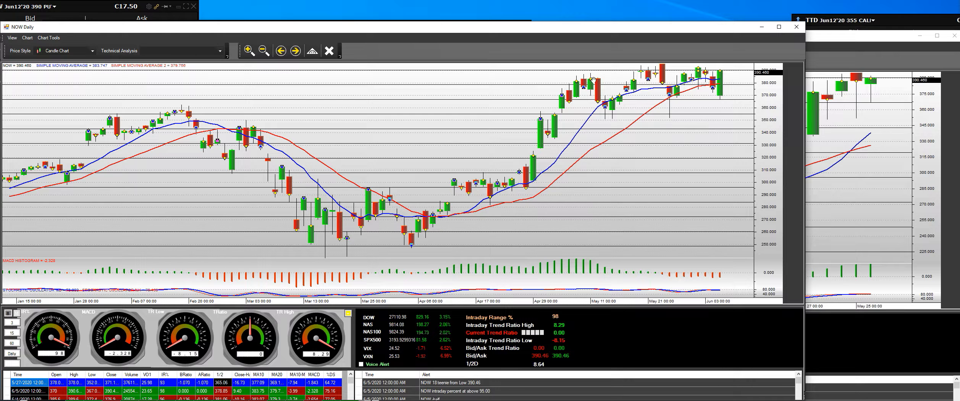
mouse_move(697, 72)
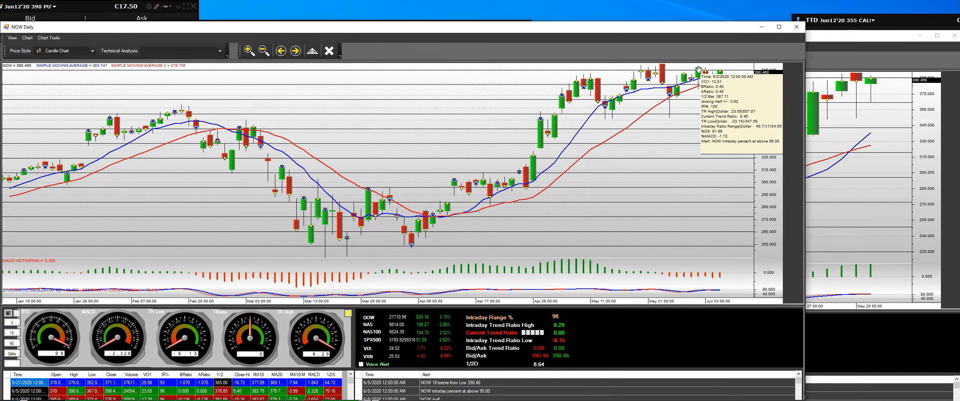
mouse_move(707, 70)
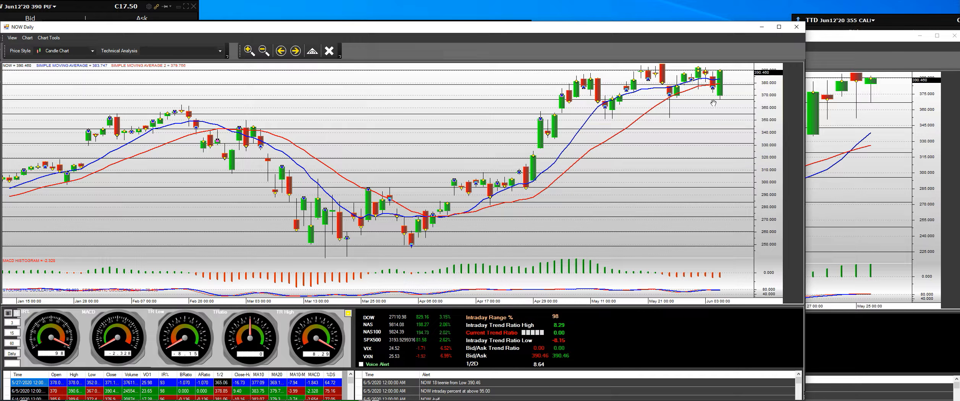
mouse_move(719, 83)
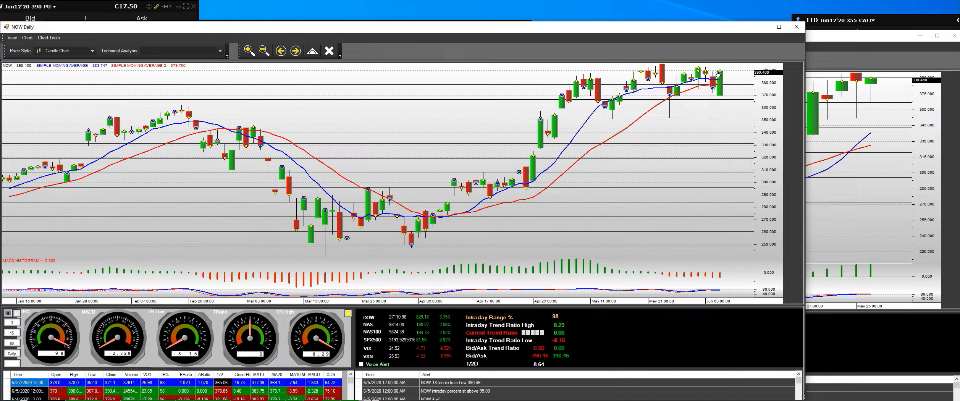
mouse_move(273, 39)
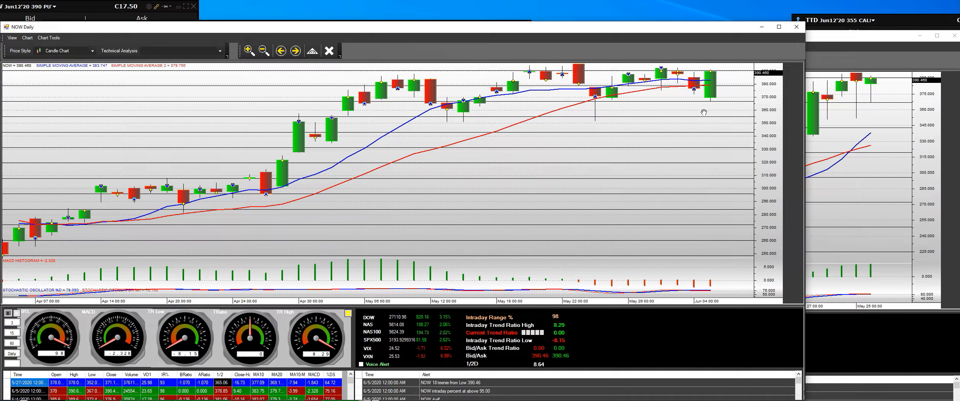
mouse_move(695, 88)
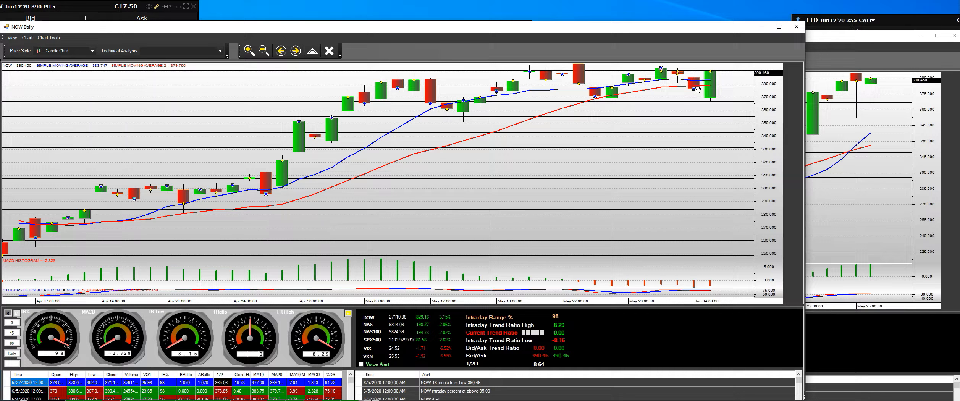
mouse_move(510, 147)
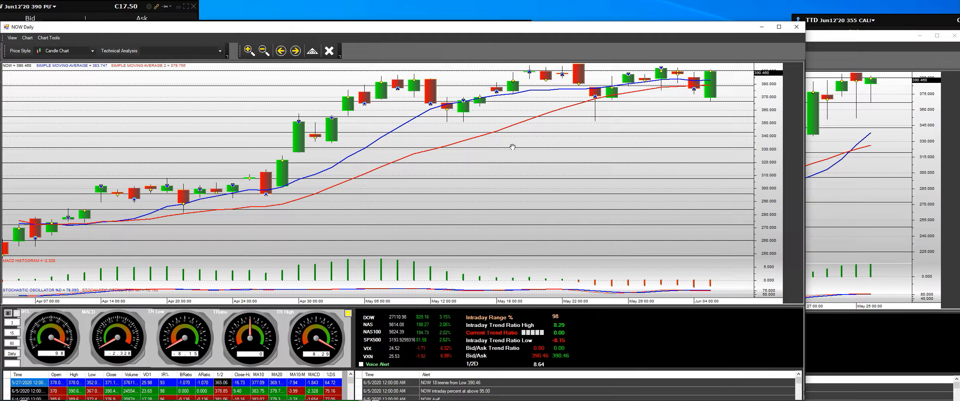
mouse_move(859, 90)
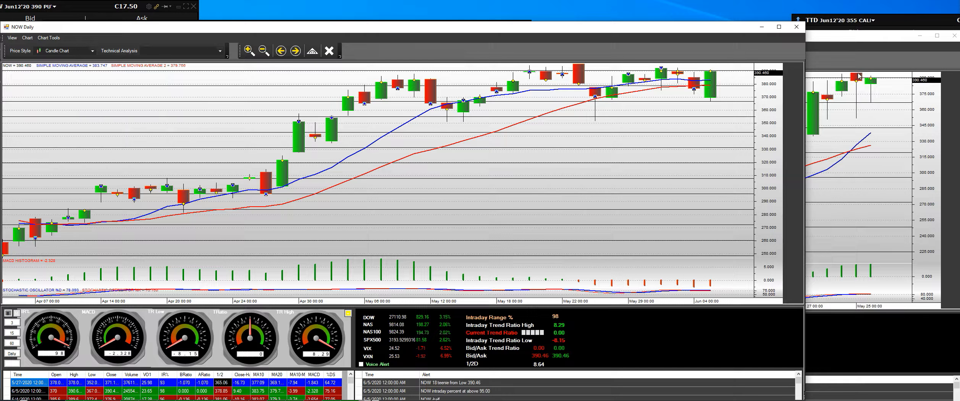
mouse_move(869, 84)
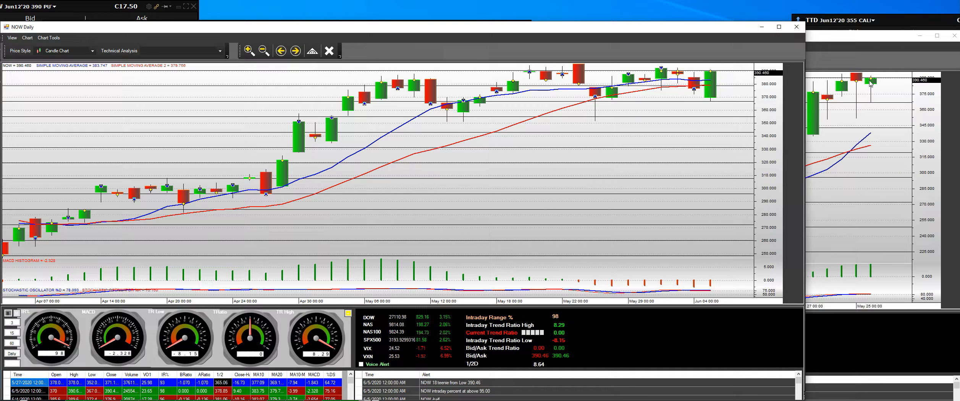
mouse_move(872, 83)
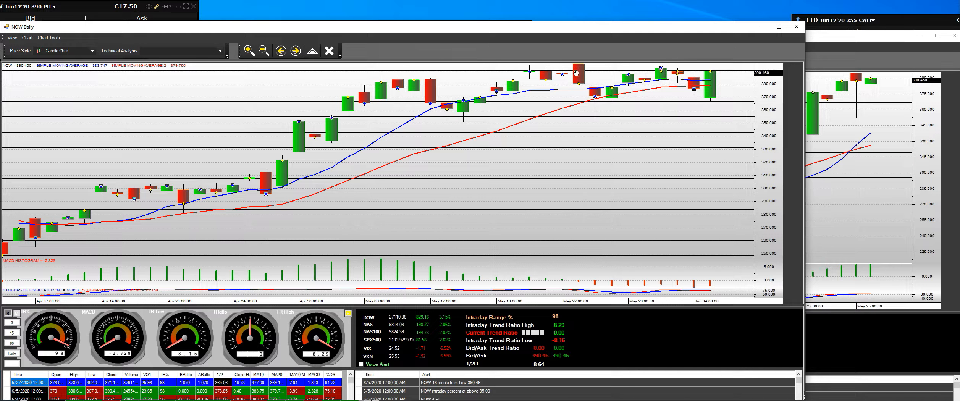
mouse_move(579, 64)
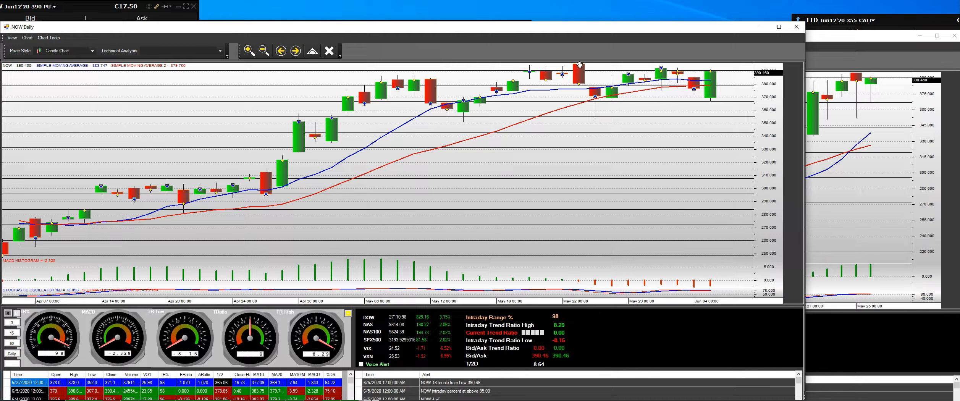
mouse_move(710, 66)
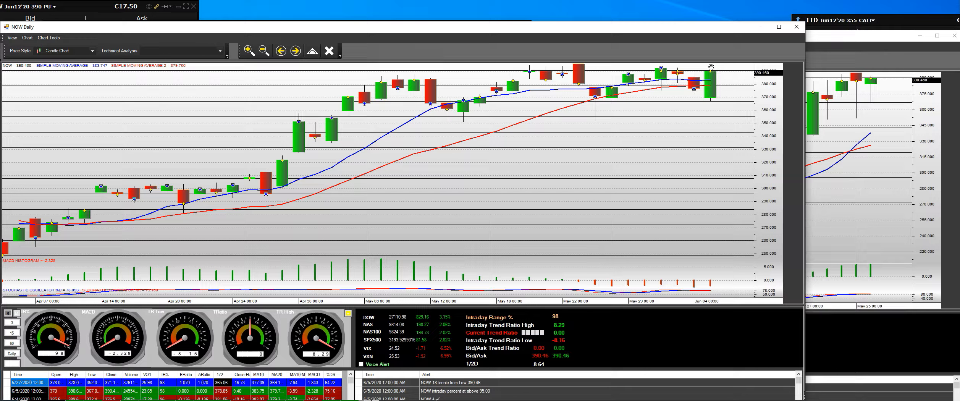
mouse_move(594, 62)
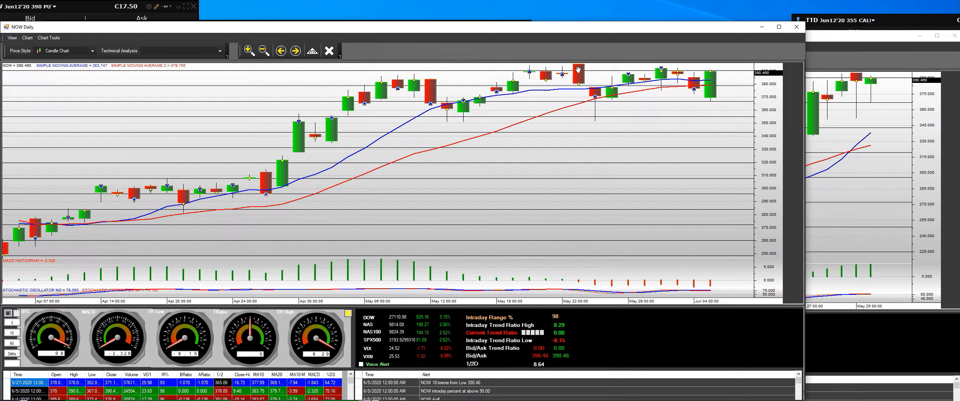
mouse_move(576, 64)
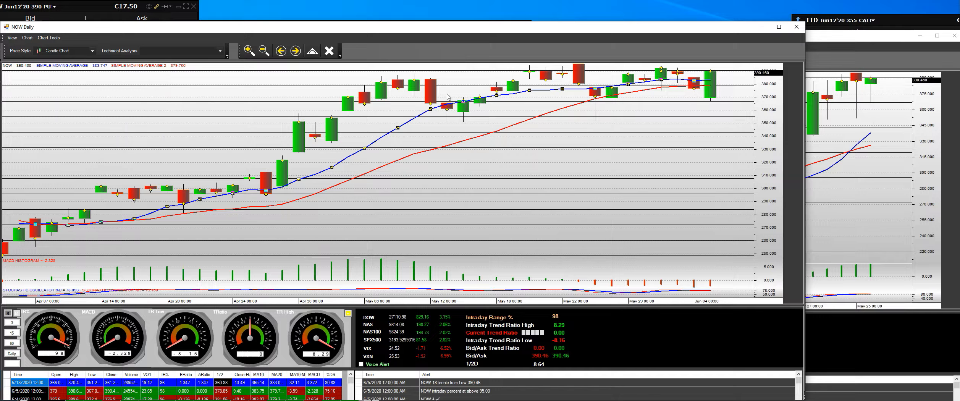
mouse_move(430, 119)
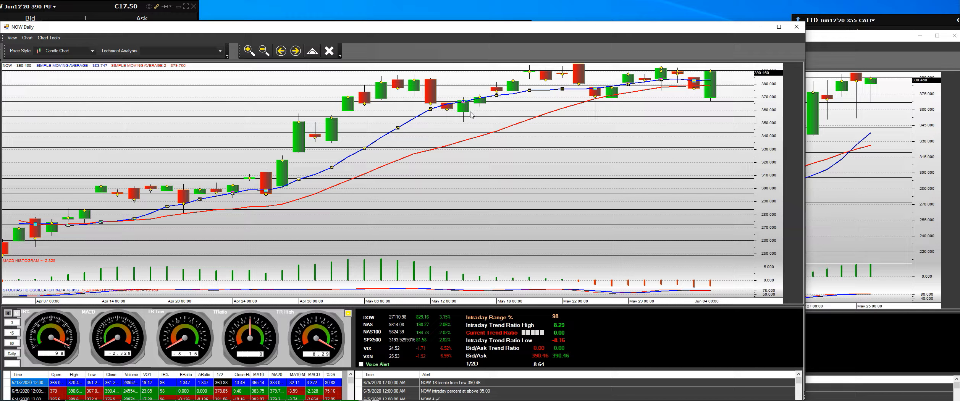
mouse_move(744, 73)
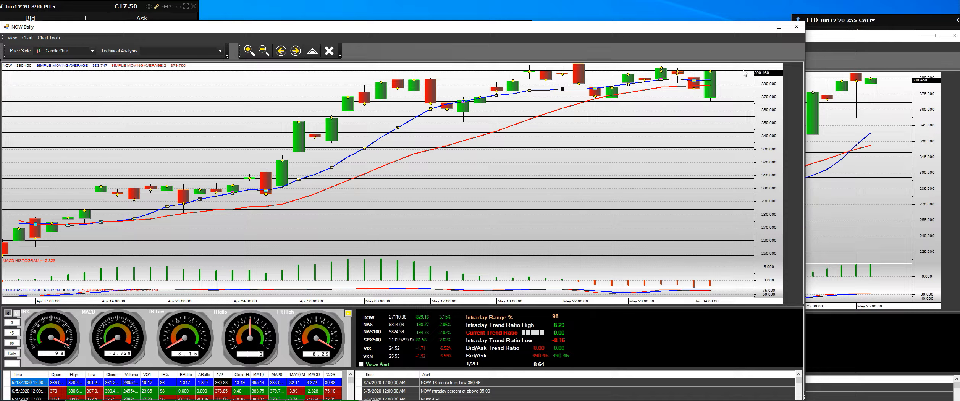
mouse_move(689, 64)
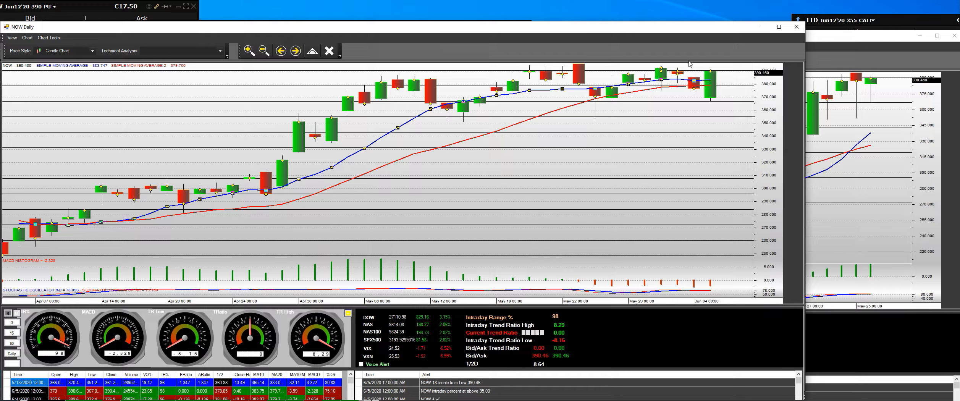
mouse_move(710, 86)
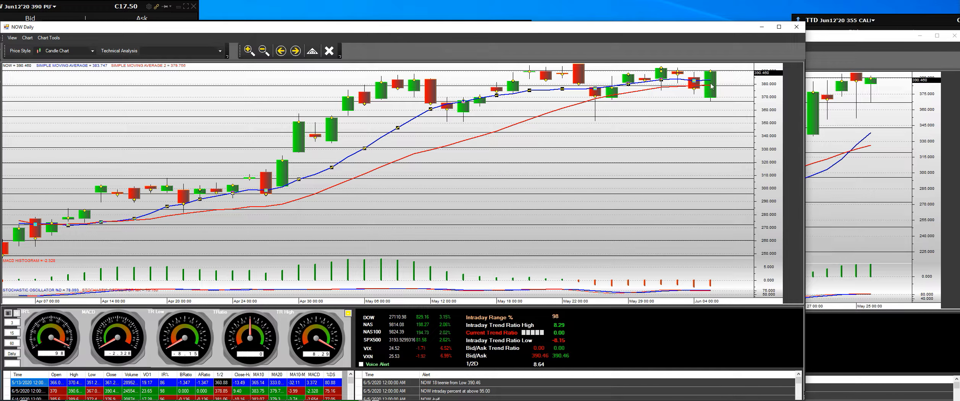
mouse_move(701, 103)
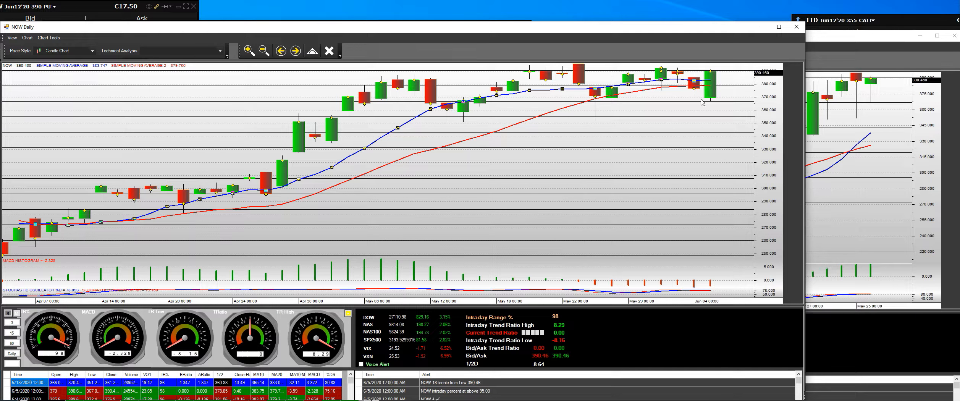
mouse_move(703, 92)
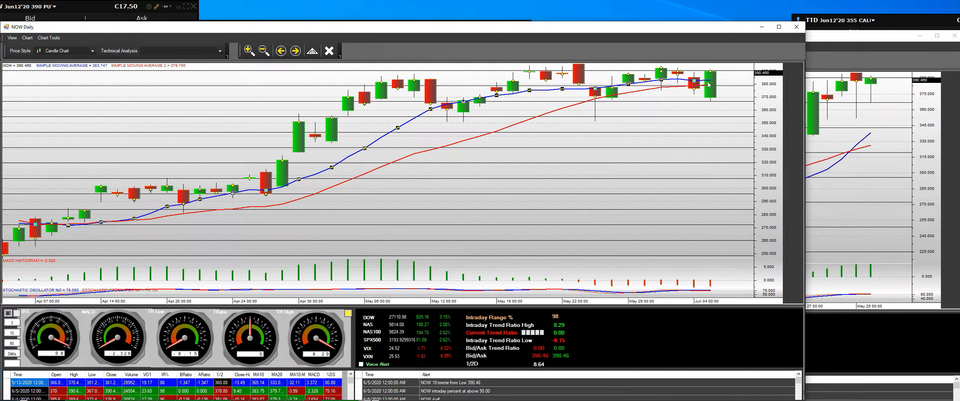
mouse_move(711, 77)
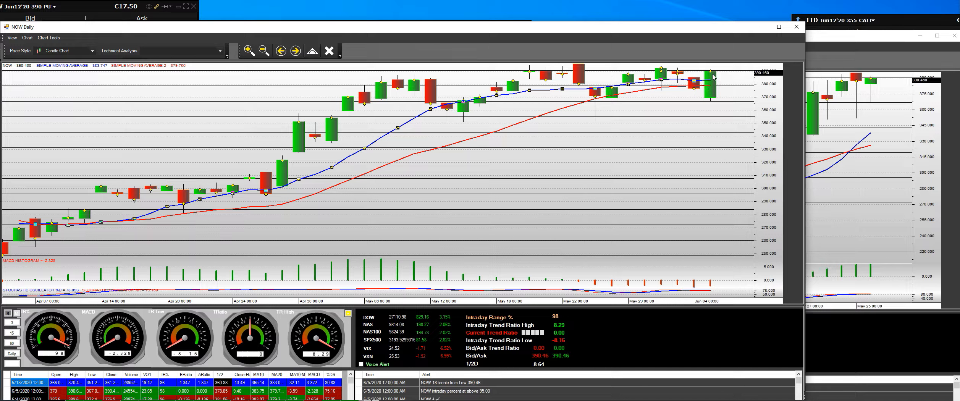
mouse_move(707, 76)
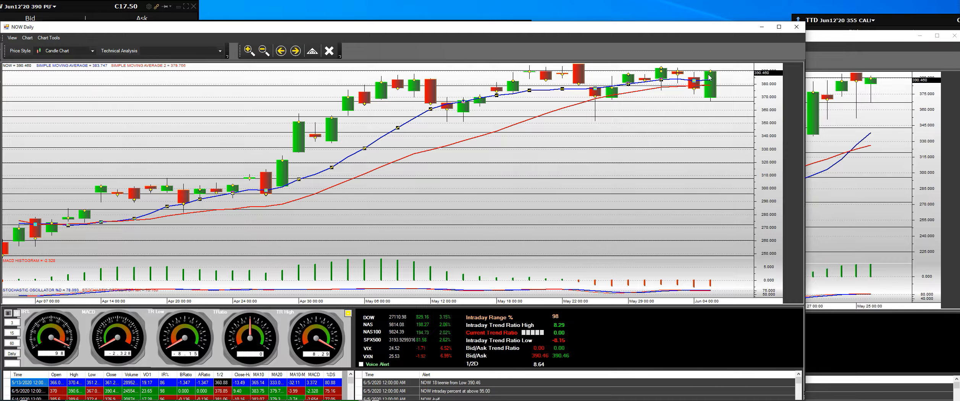
mouse_move(707, 97)
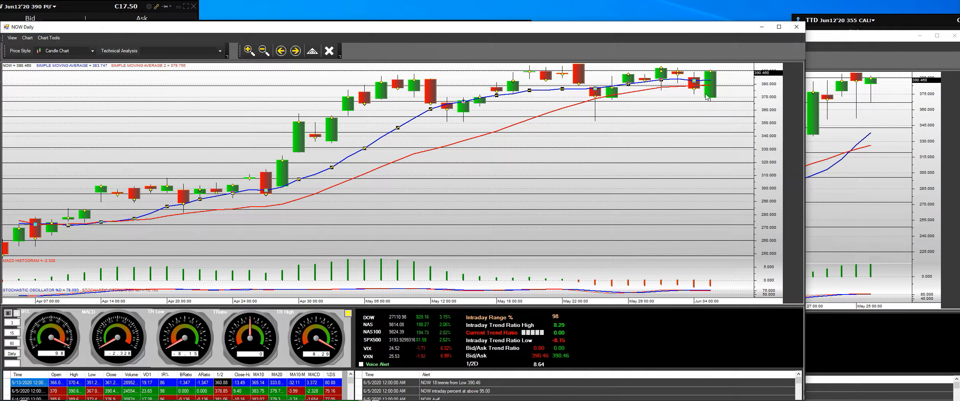
mouse_move(708, 78)
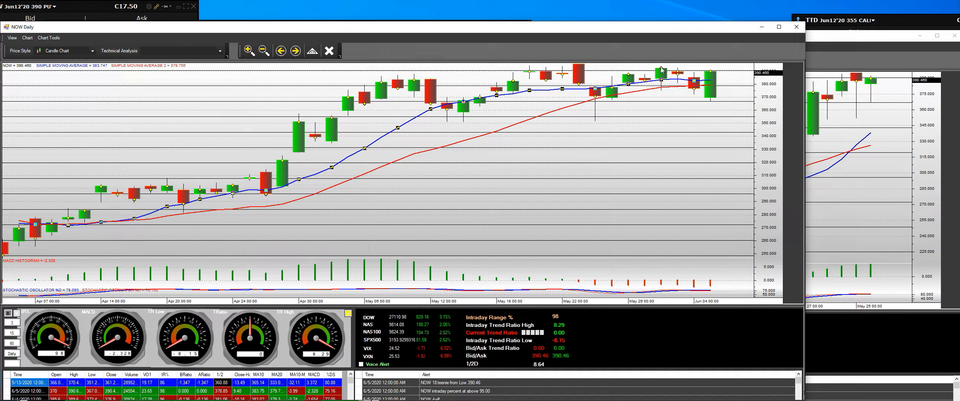
mouse_move(708, 63)
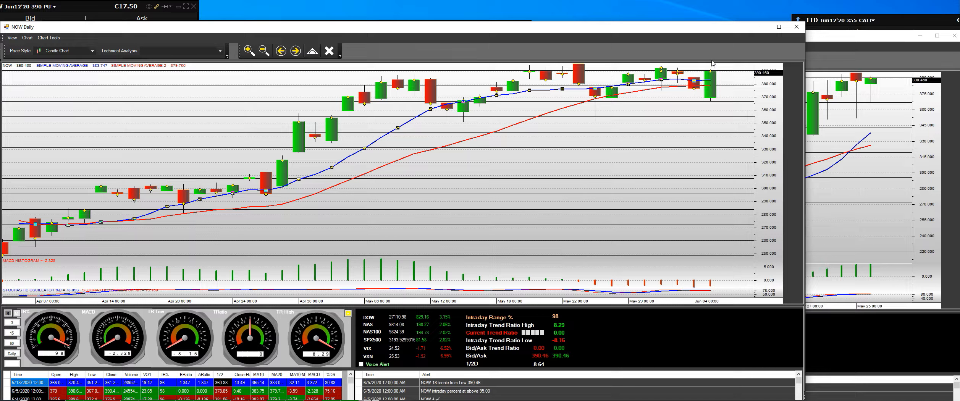
mouse_move(710, 85)
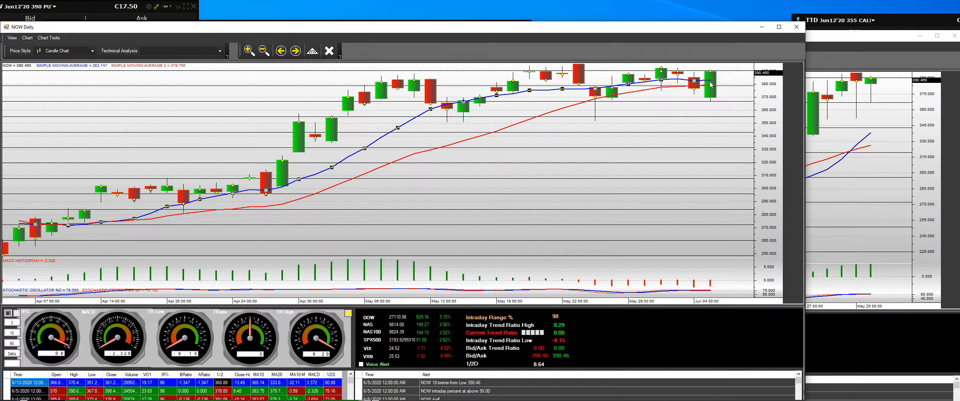
mouse_move(705, 98)
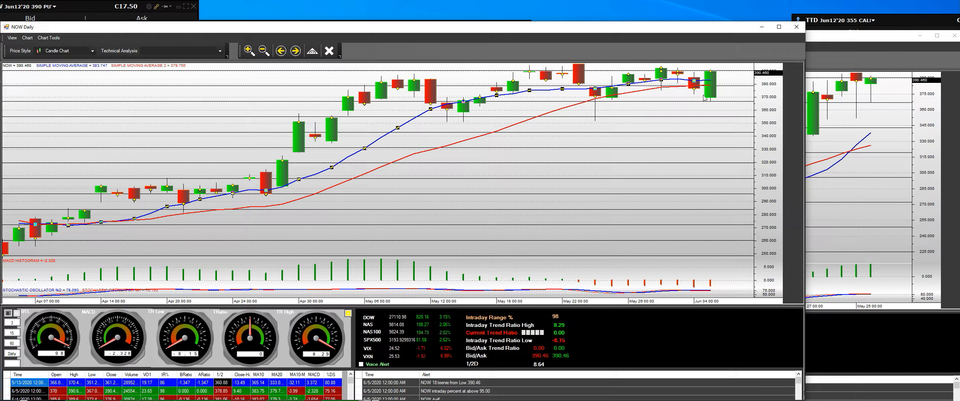
mouse_move(886, 44)
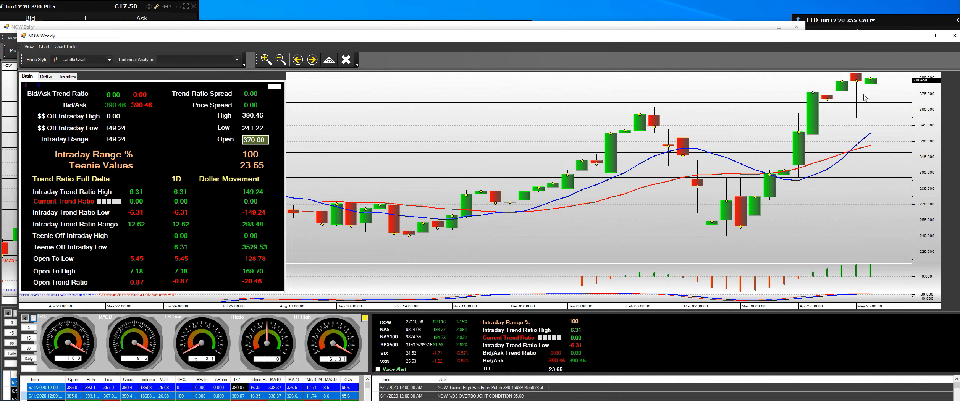
mouse_move(874, 103)
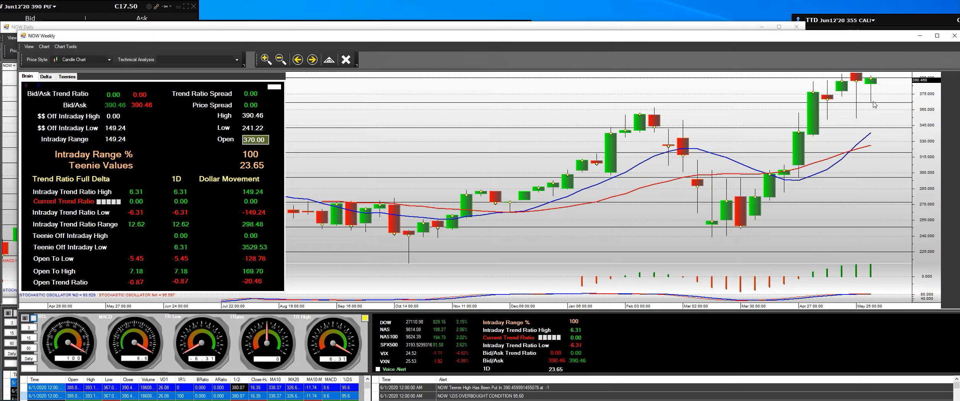
mouse_move(872, 106)
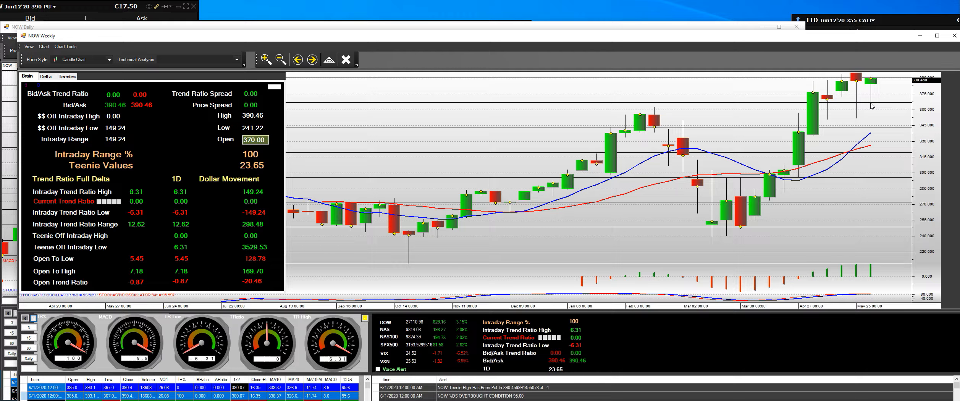
mouse_move(869, 80)
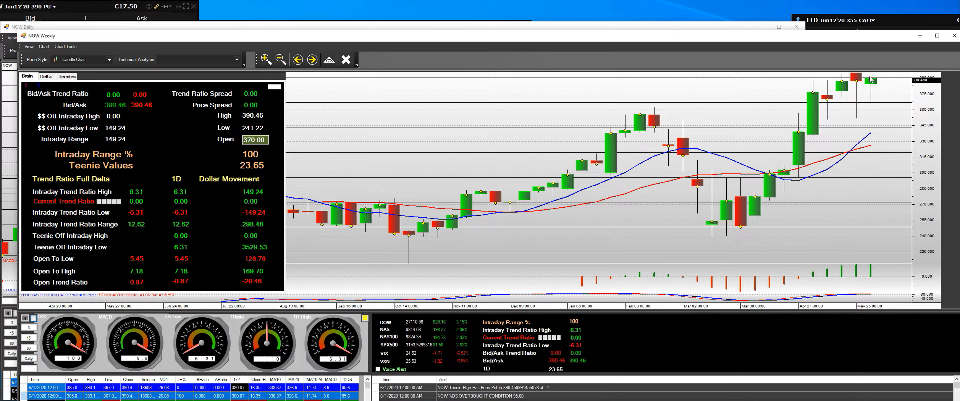
mouse_move(871, 80)
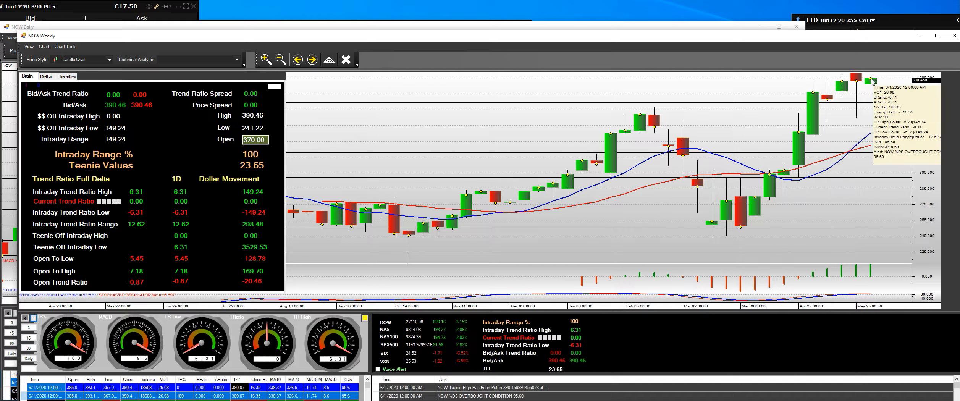
mouse_move(872, 86)
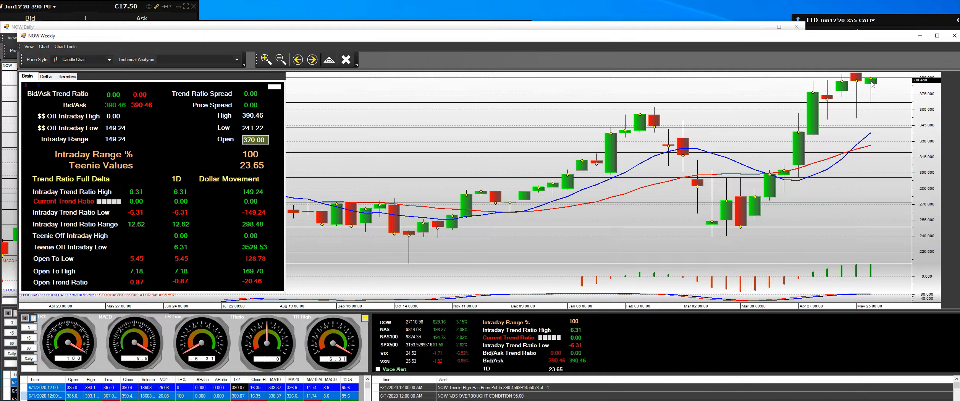
mouse_move(871, 97)
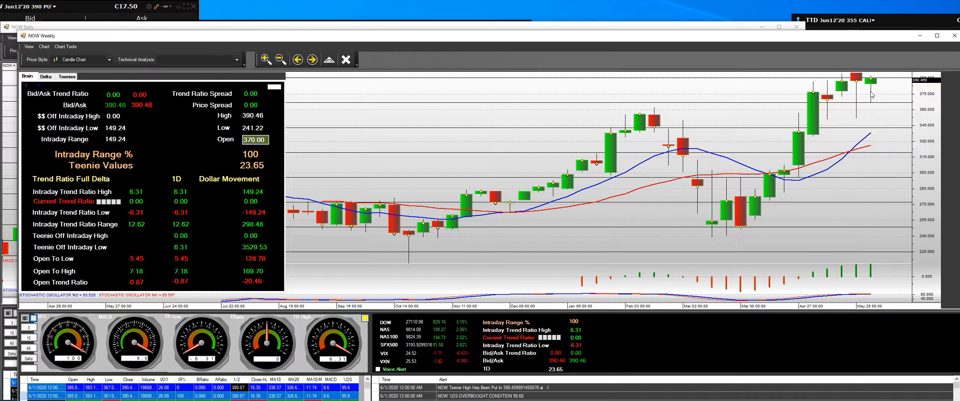
mouse_move(867, 86)
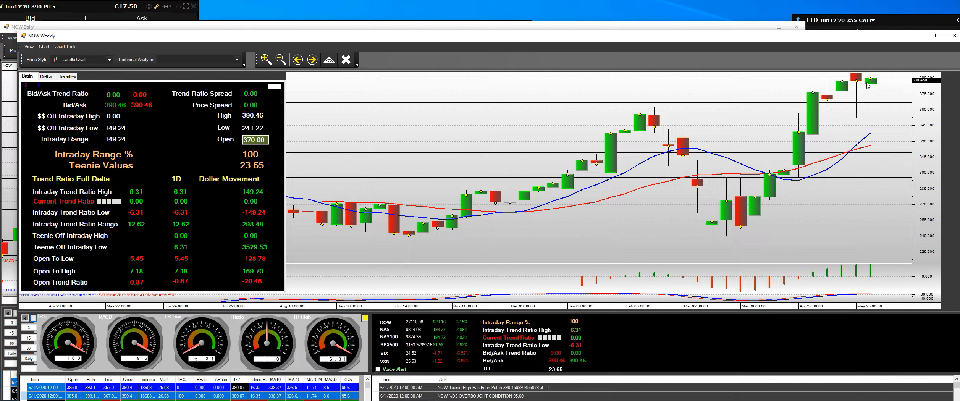
mouse_move(874, 85)
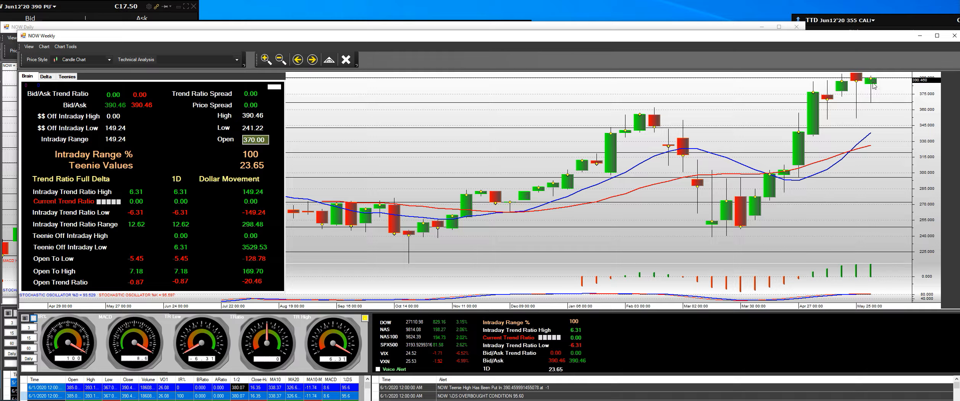
mouse_move(865, 108)
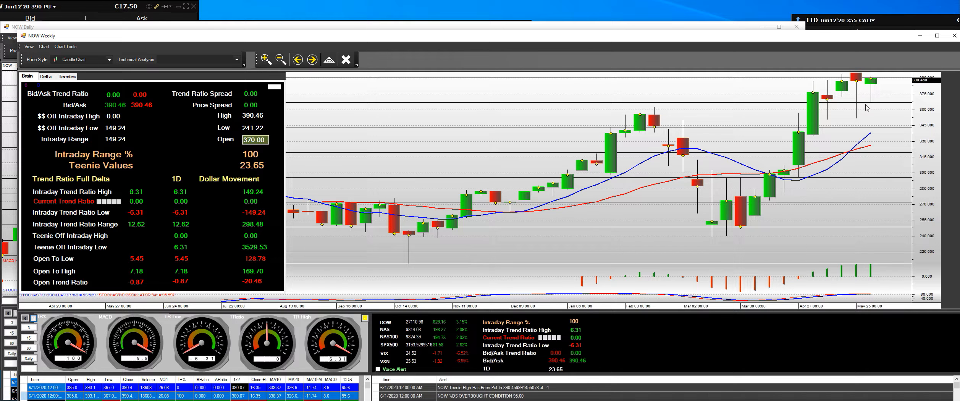
mouse_move(867, 106)
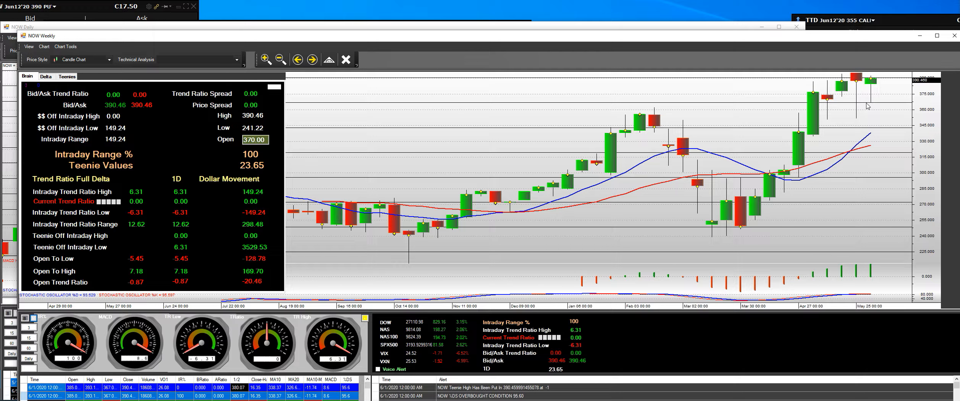
mouse_move(444, 93)
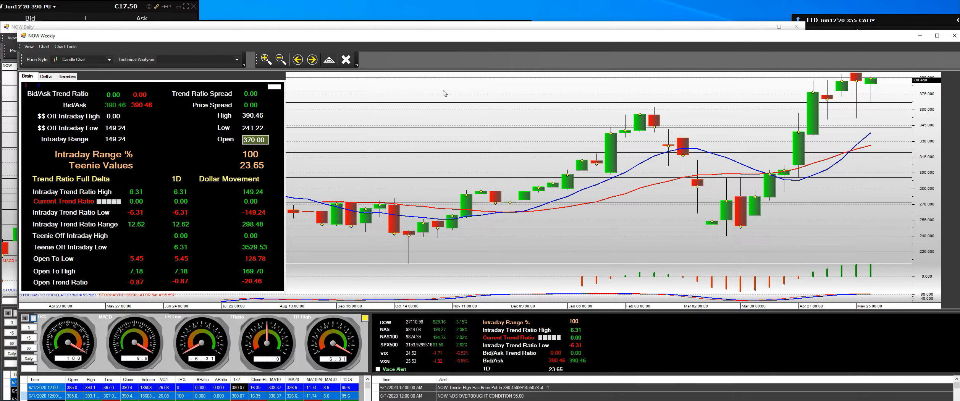
mouse_move(452, 115)
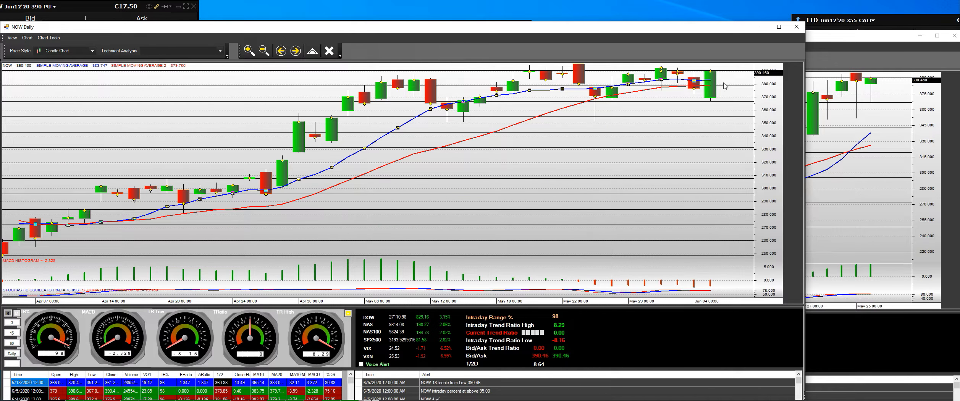
mouse_move(708, 74)
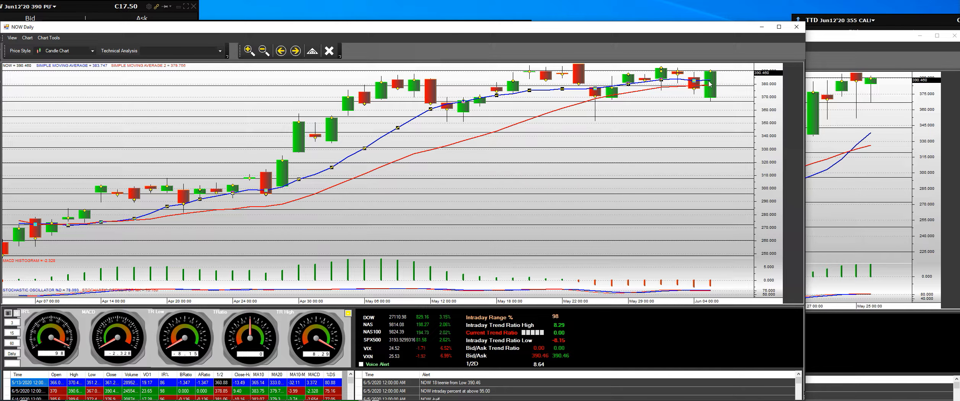
mouse_move(606, 159)
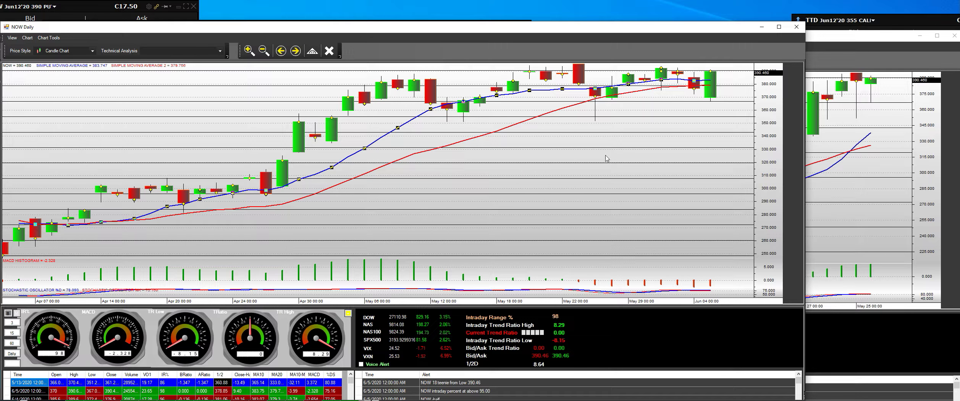
mouse_move(671, 69)
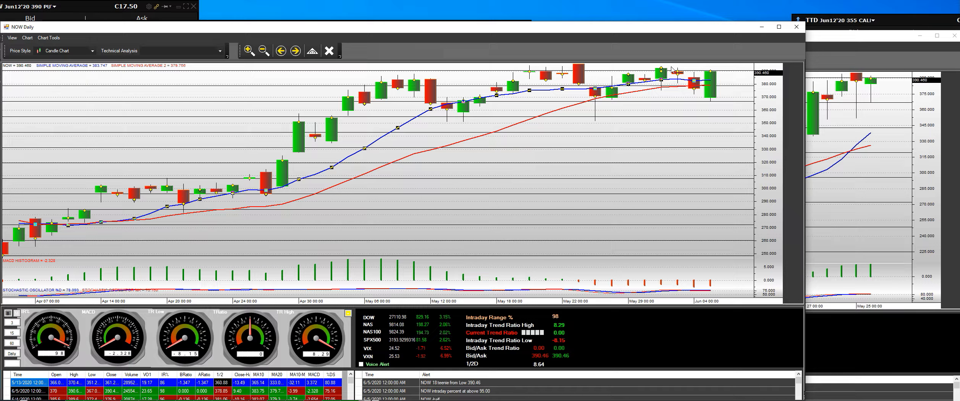
mouse_move(566, 55)
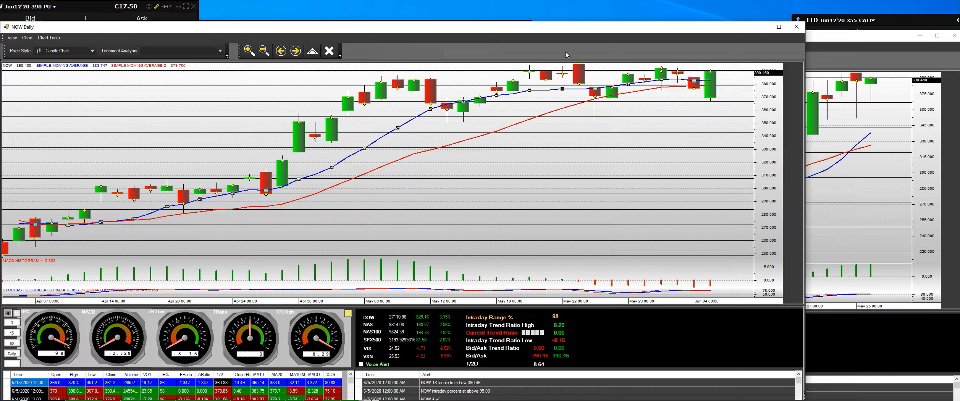
mouse_move(597, 119)
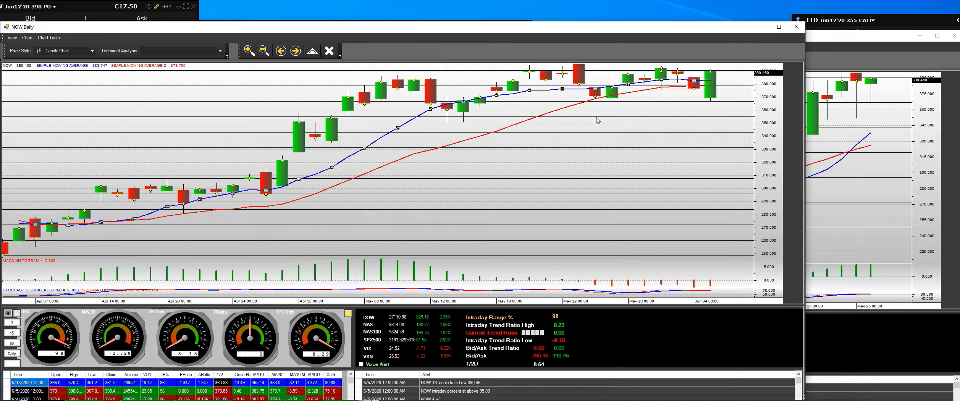
mouse_move(595, 123)
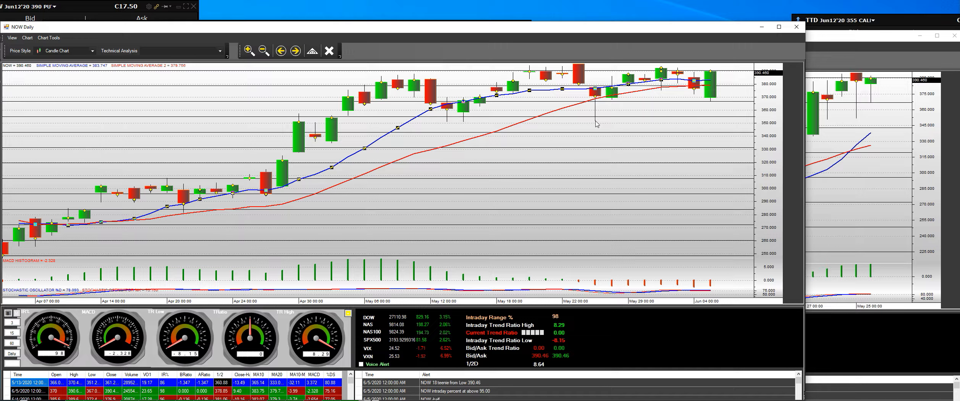
mouse_move(685, 72)
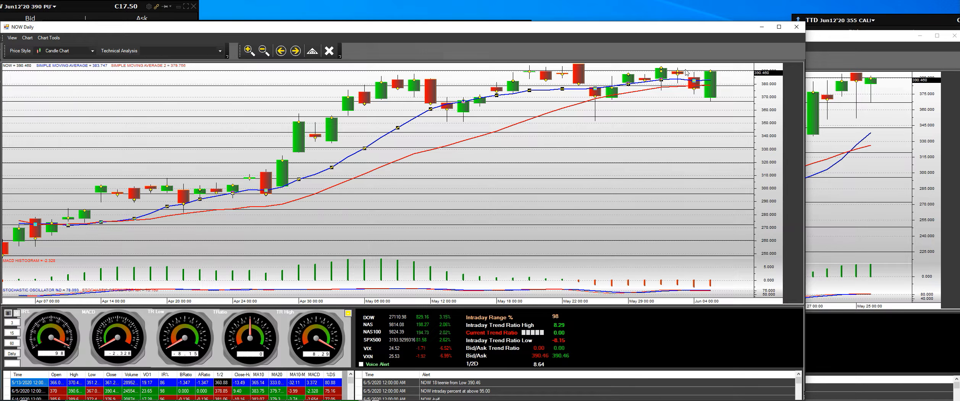
mouse_move(705, 128)
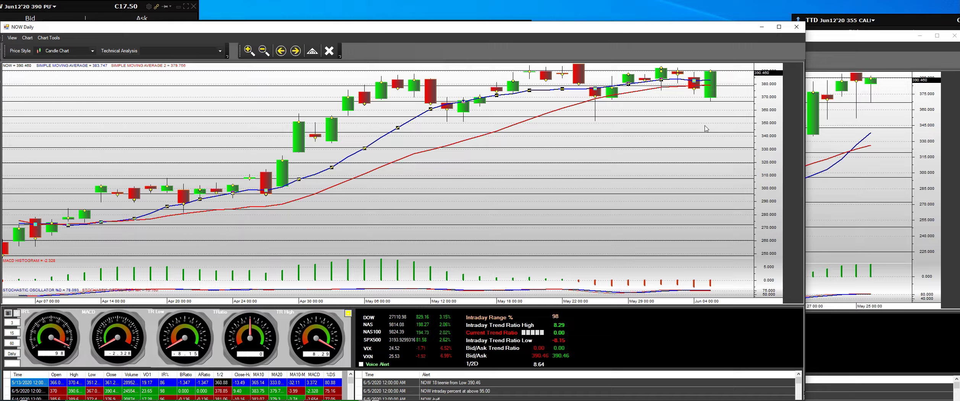
mouse_move(712, 76)
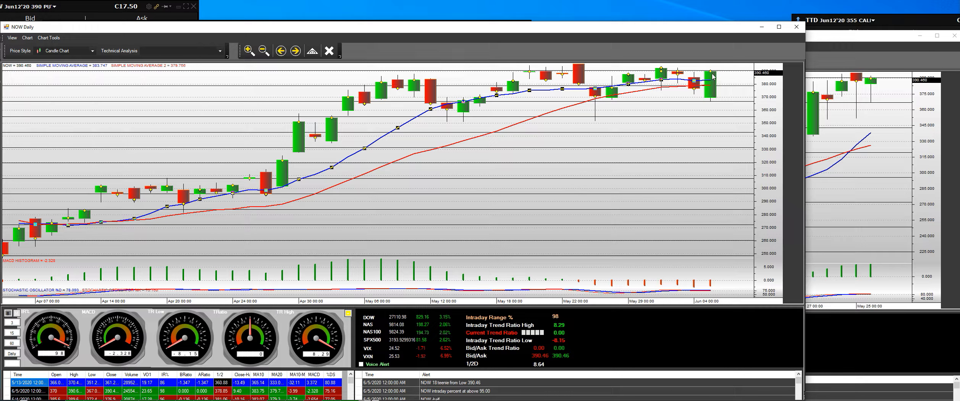
mouse_move(708, 83)
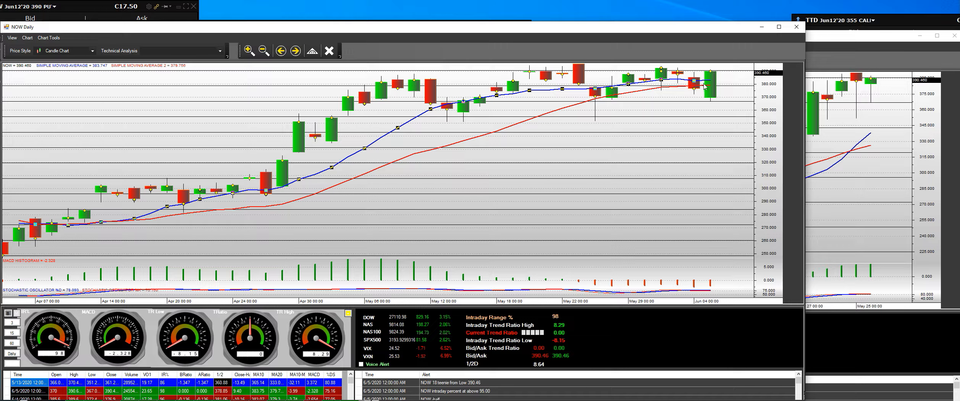
mouse_move(704, 110)
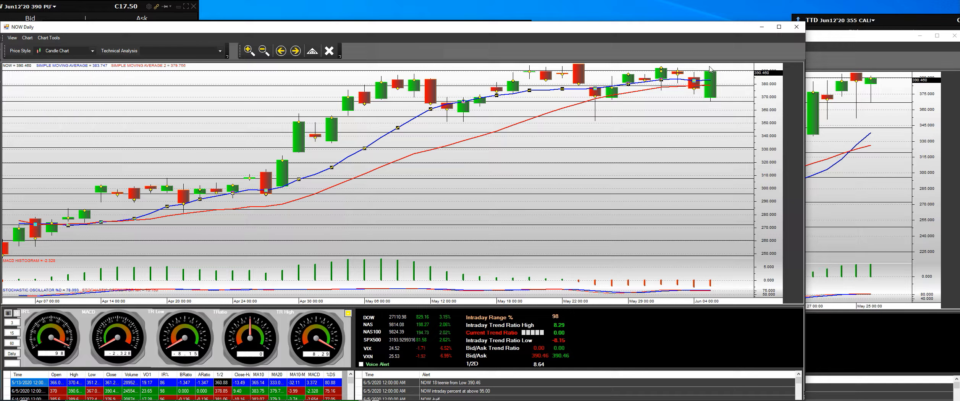
mouse_move(708, 101)
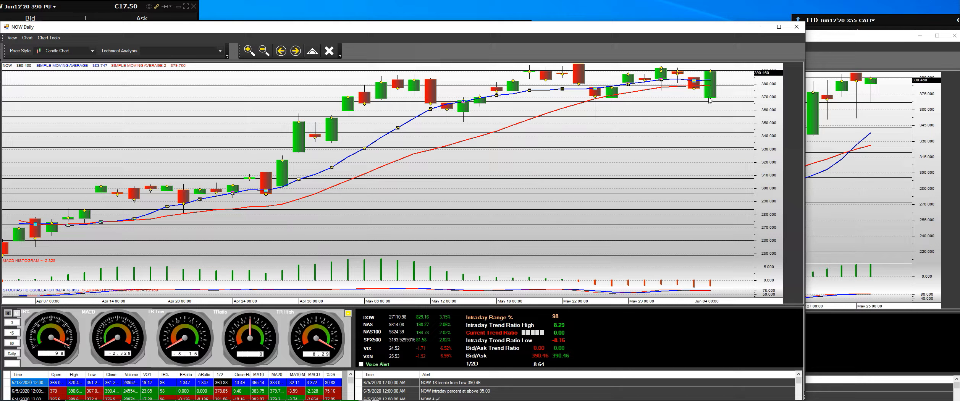
mouse_move(713, 74)
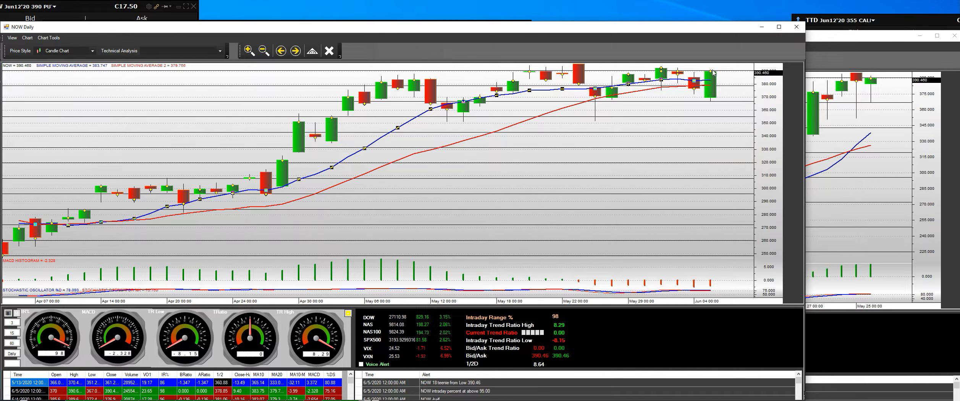
mouse_move(710, 79)
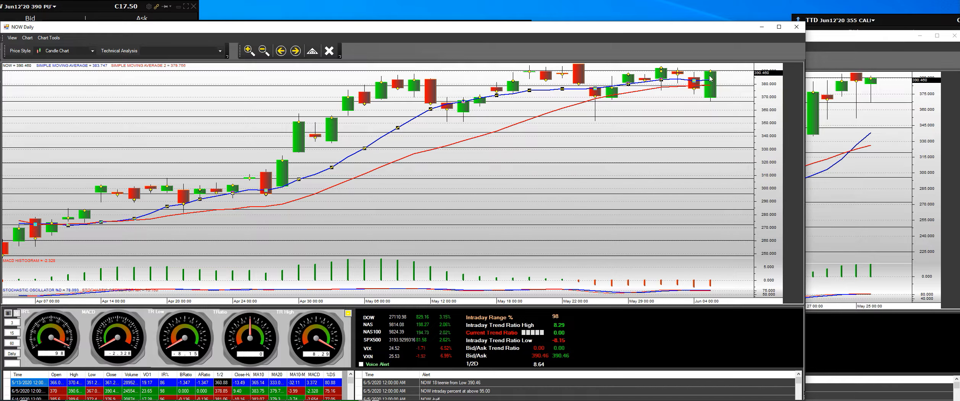
mouse_move(626, 97)
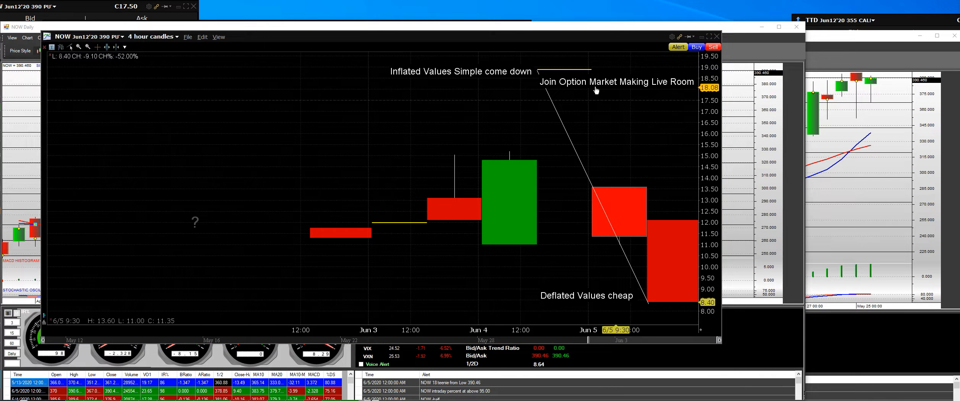
mouse_move(543, 72)
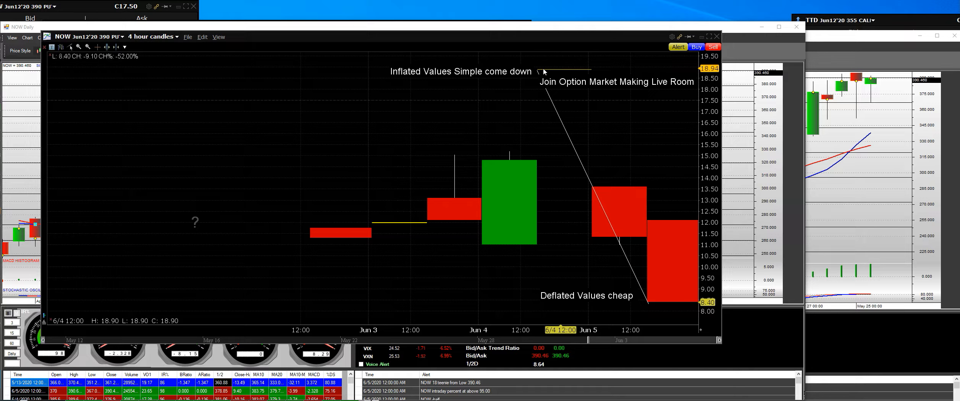
mouse_move(662, 276)
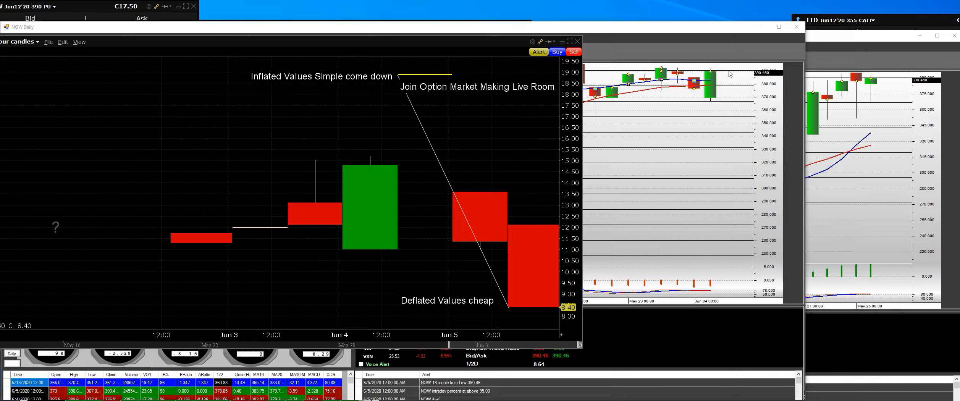
mouse_move(477, 312)
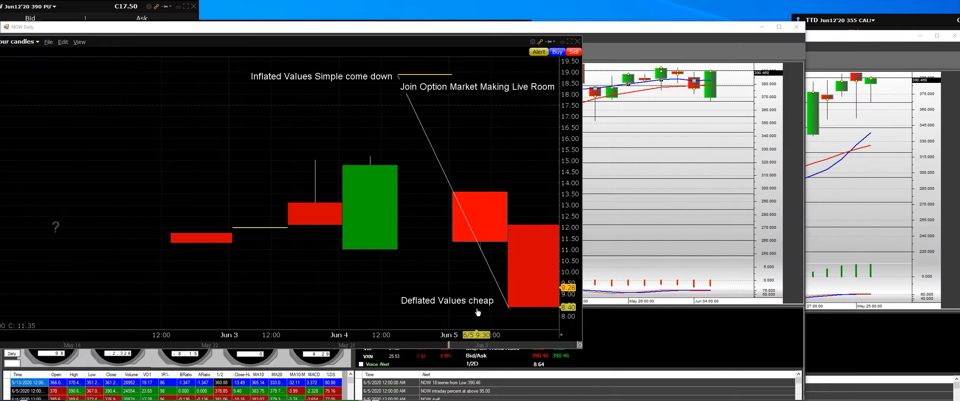
mouse_move(494, 230)
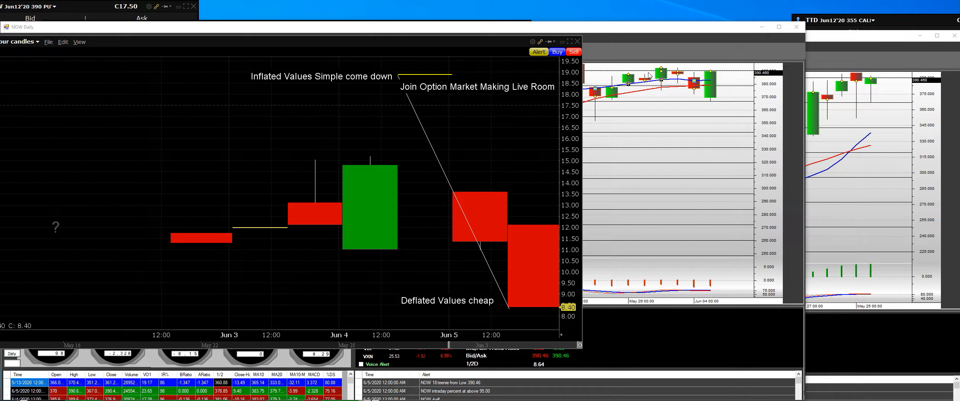
mouse_move(610, 189)
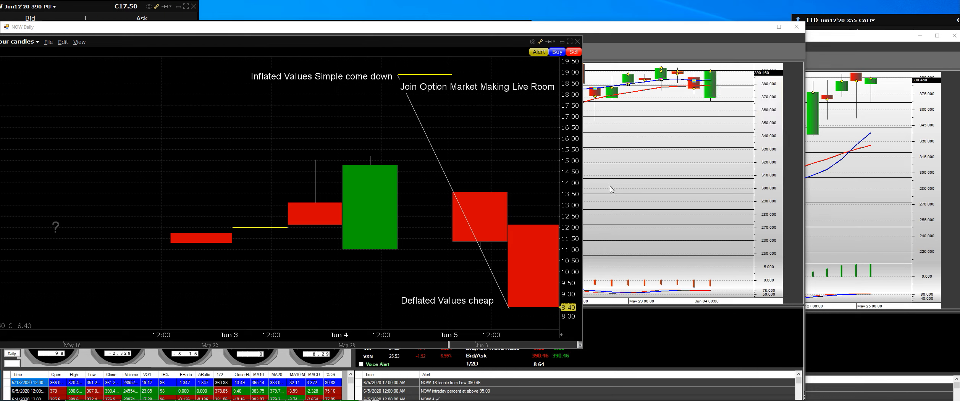
mouse_move(519, 335)
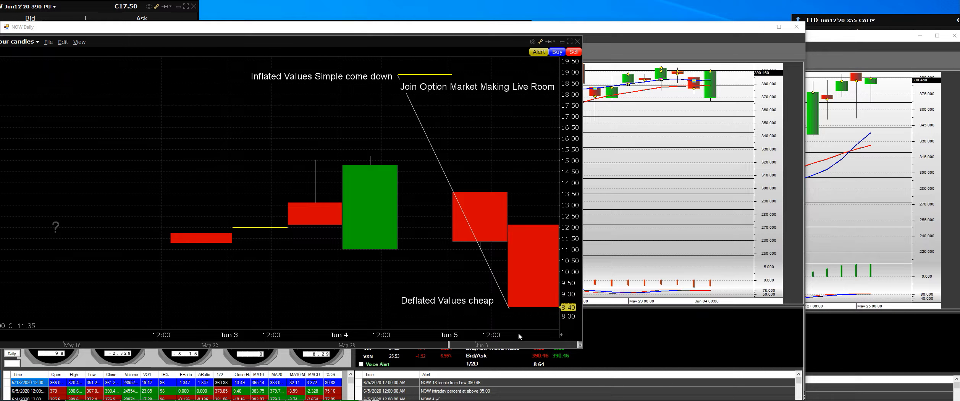
mouse_move(530, 326)
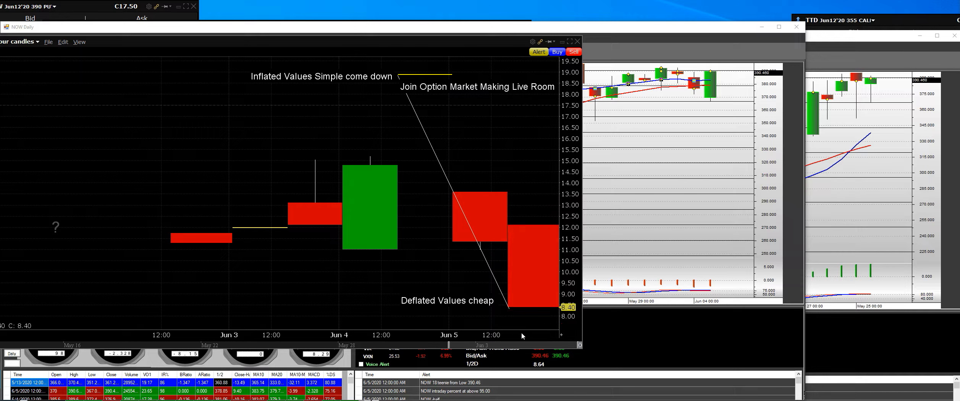
mouse_move(507, 196)
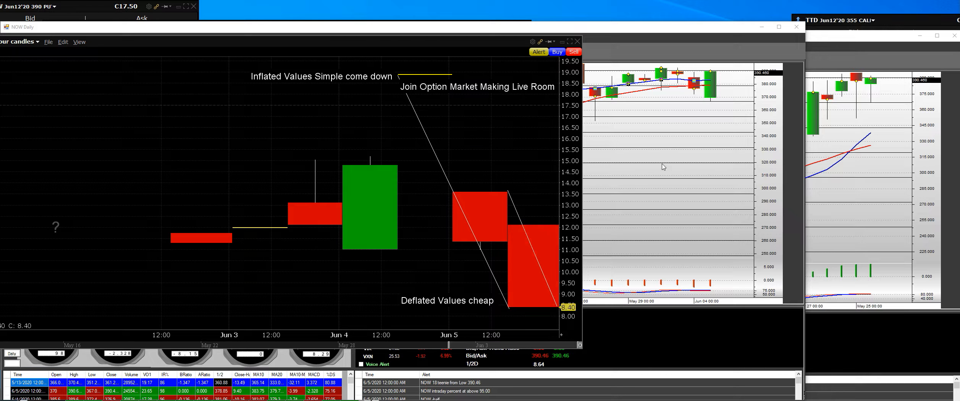
mouse_move(710, 81)
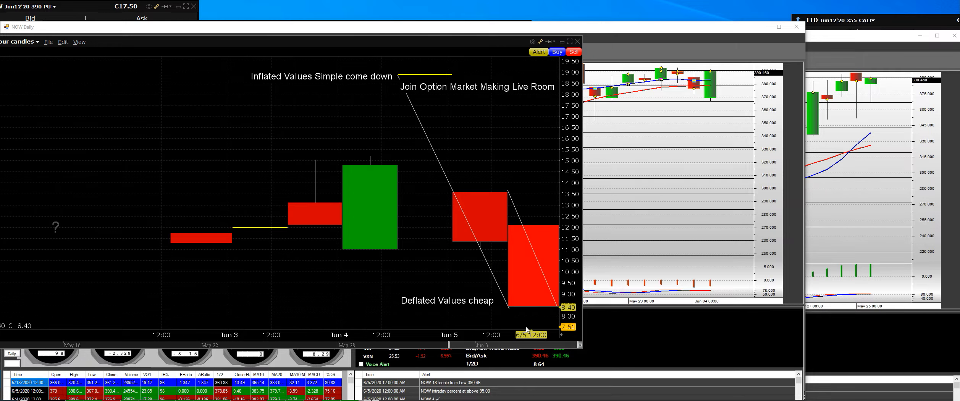
mouse_move(503, 313)
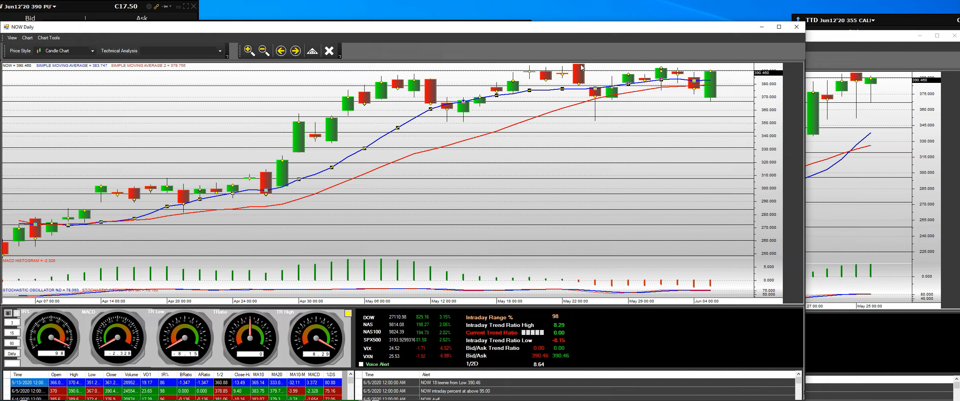
mouse_move(404, 83)
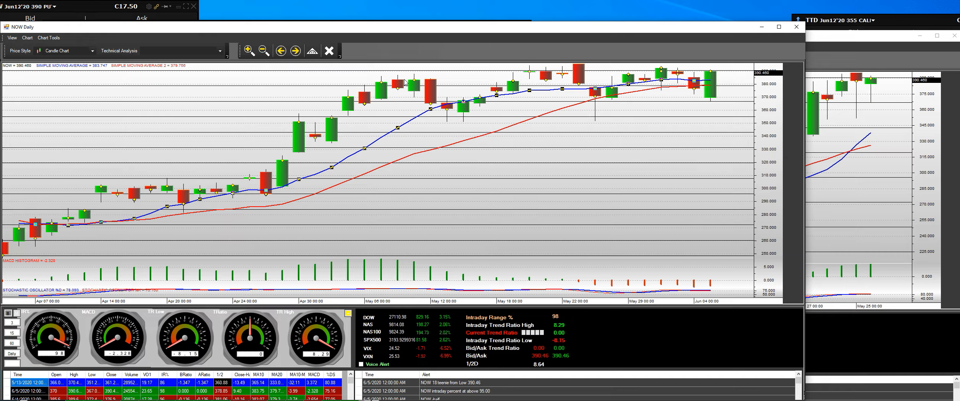
mouse_move(435, 102)
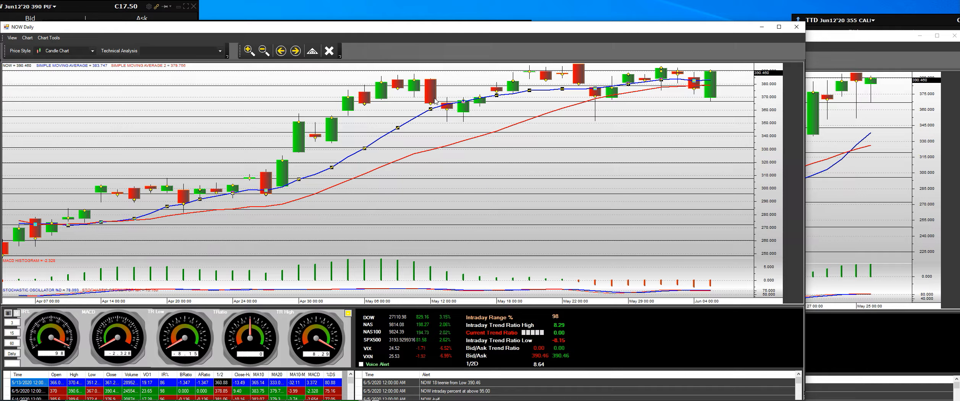
mouse_move(273, 193)
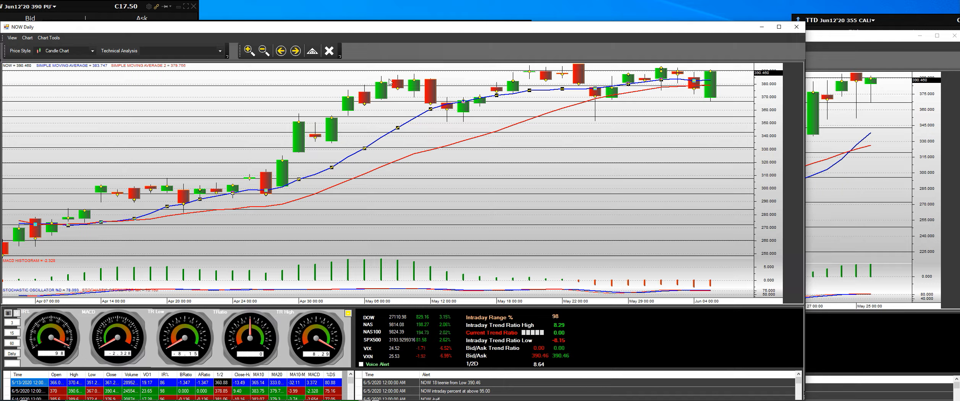
mouse_move(420, 105)
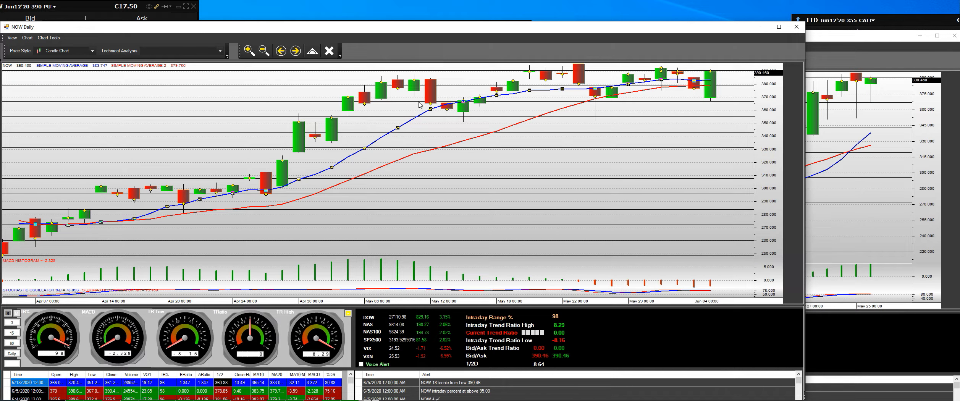
mouse_move(479, 101)
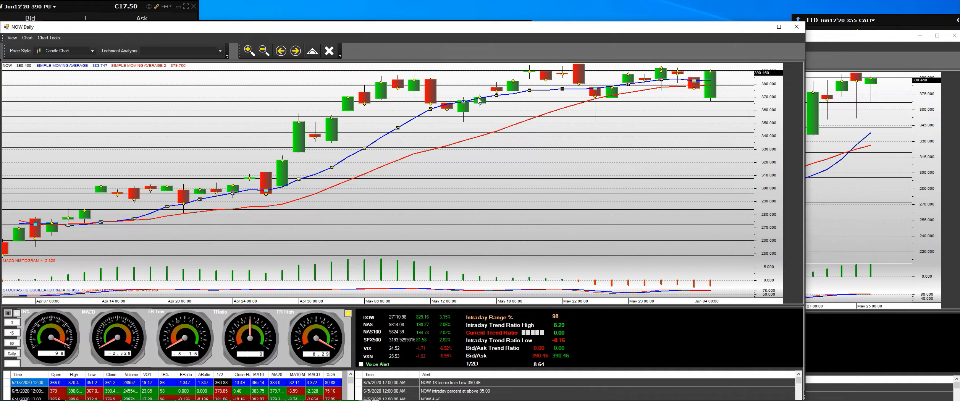
mouse_move(582, 67)
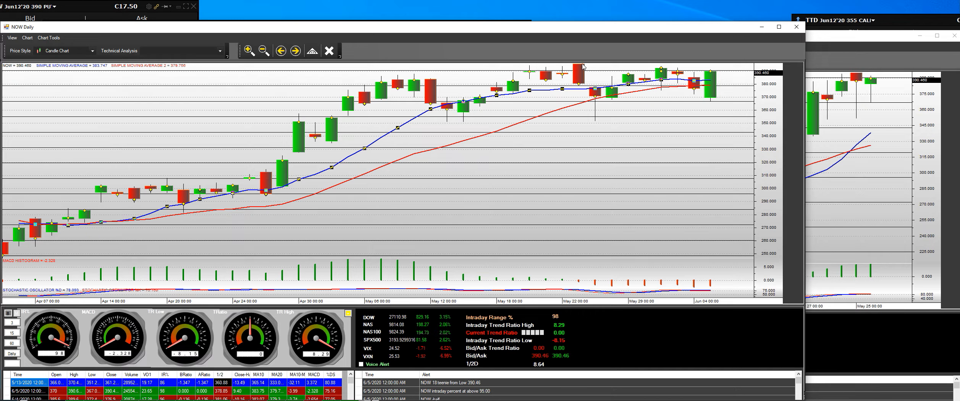
mouse_move(579, 63)
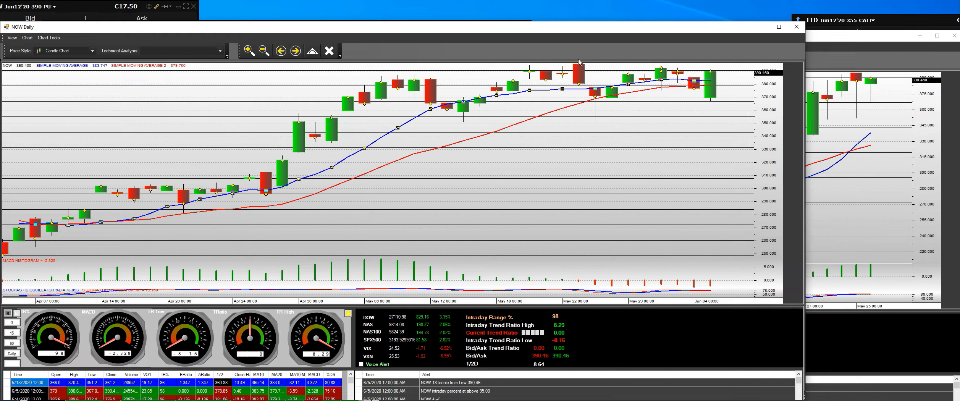
mouse_move(403, 81)
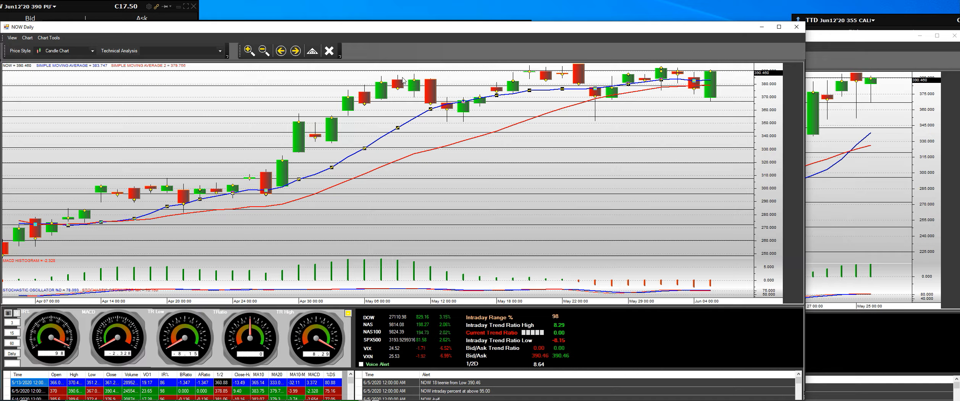
mouse_move(599, 68)
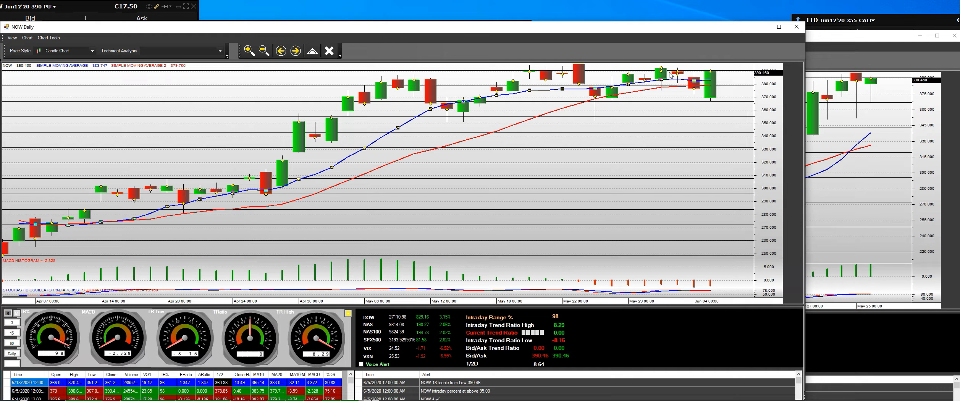
mouse_move(678, 69)
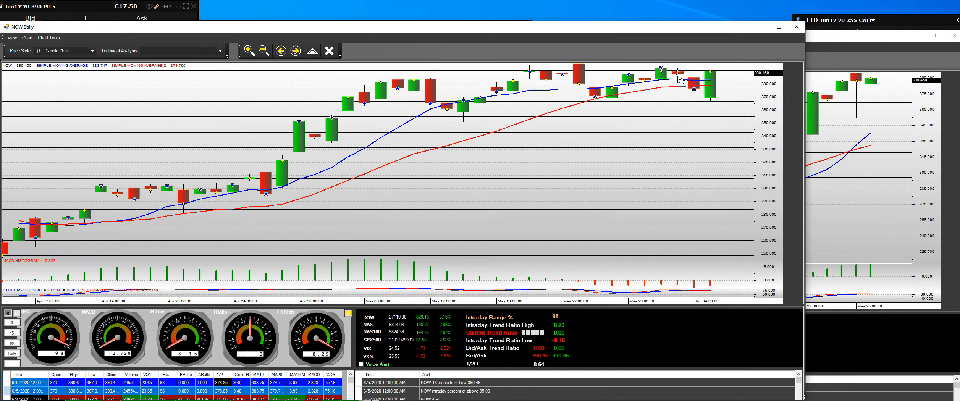
mouse_move(707, 96)
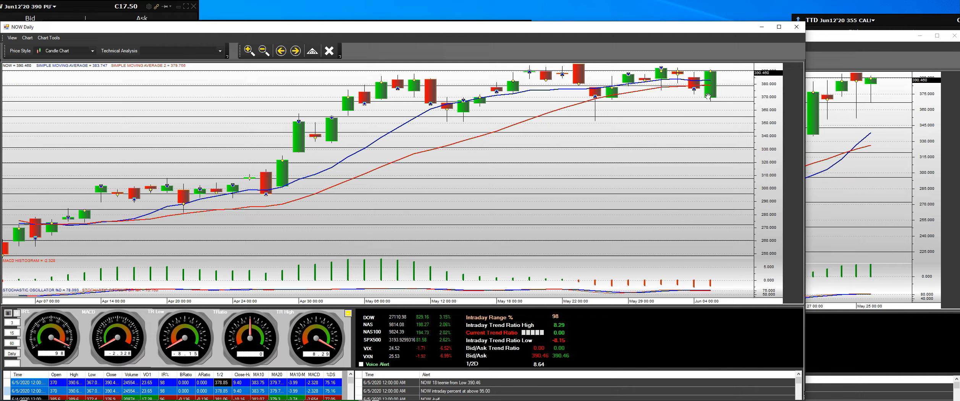
mouse_move(732, 62)
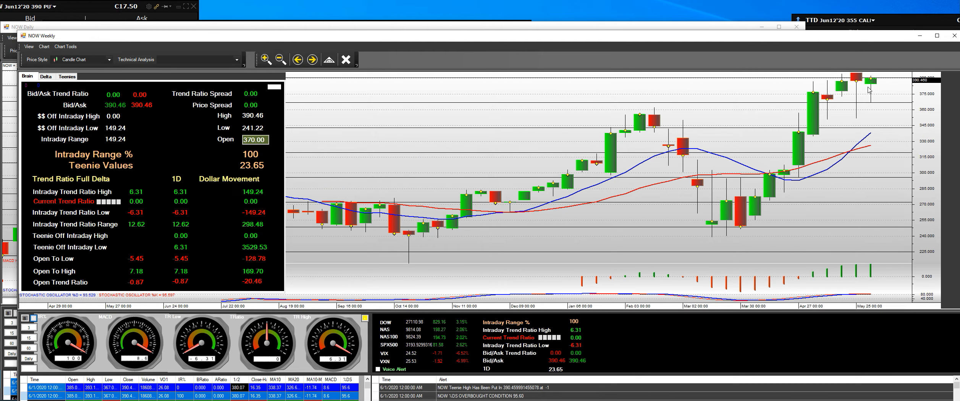
mouse_move(804, 115)
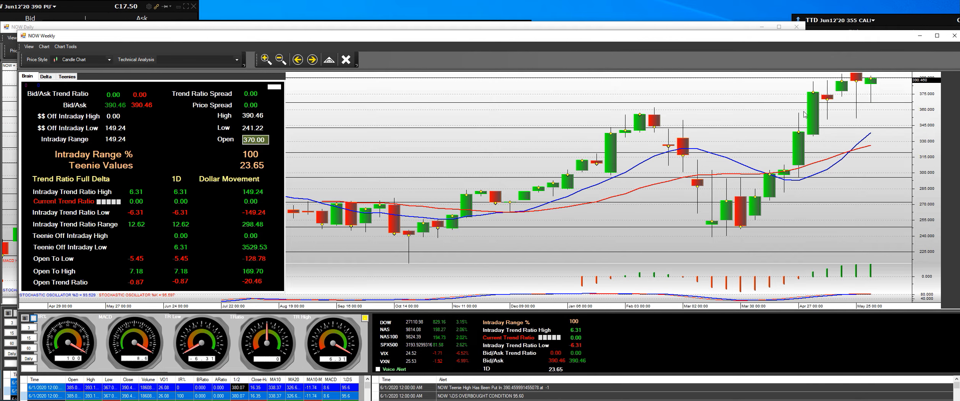
mouse_move(884, 76)
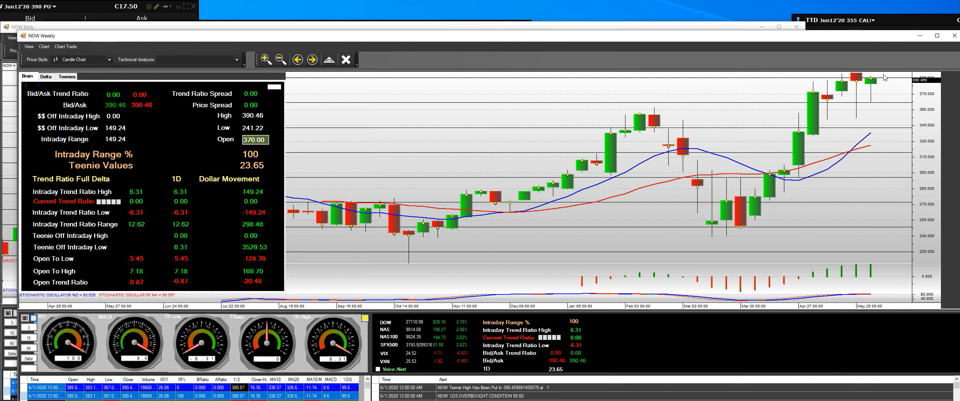
mouse_move(871, 79)
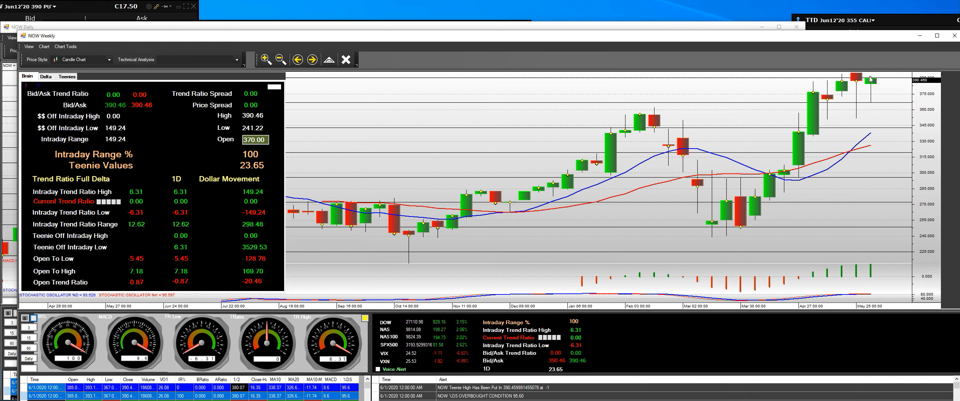
mouse_move(854, 119)
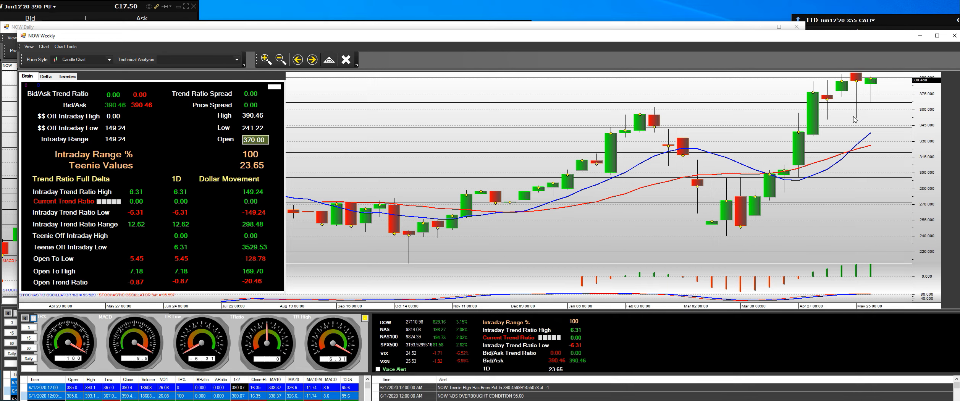
mouse_move(125, 178)
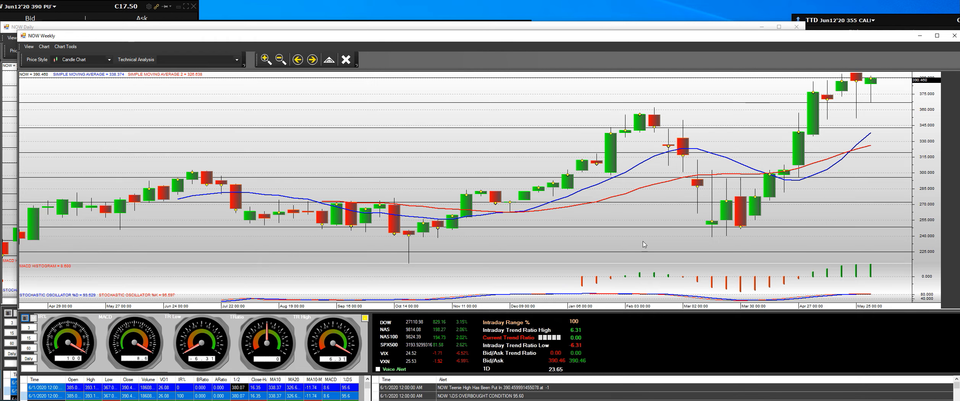
mouse_move(748, 227)
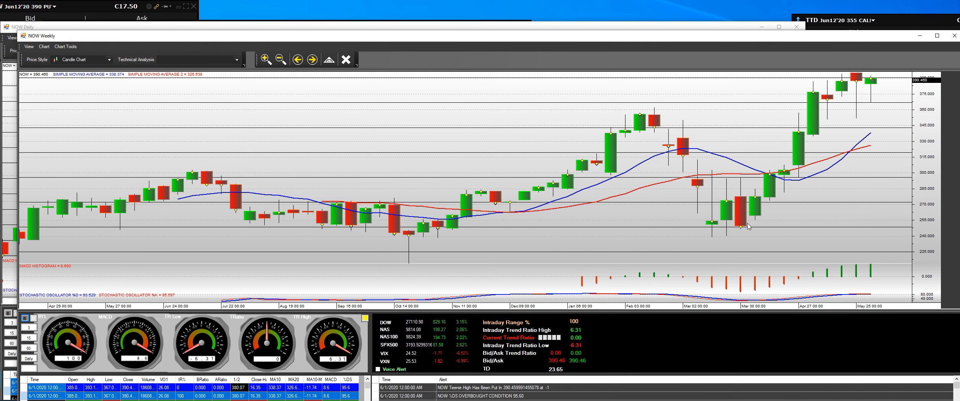
mouse_move(895, 218)
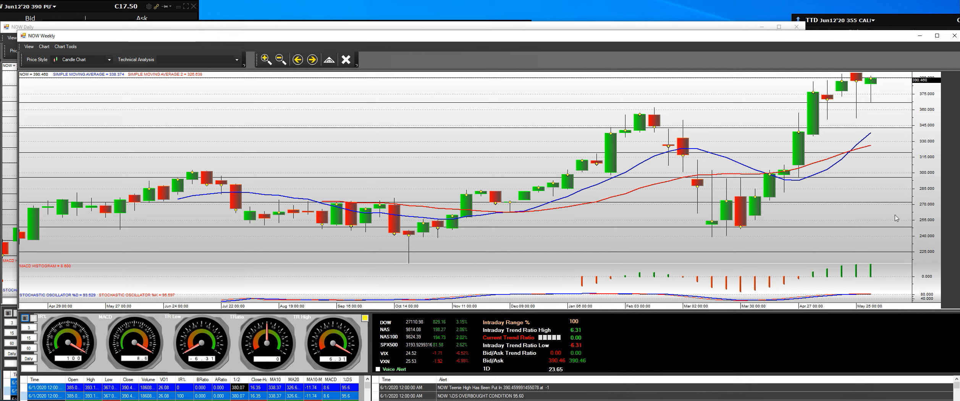
mouse_move(905, 113)
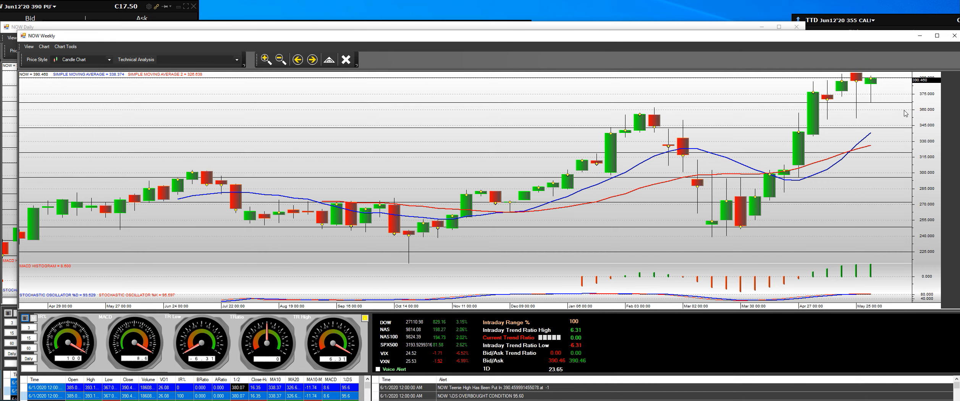
mouse_move(875, 82)
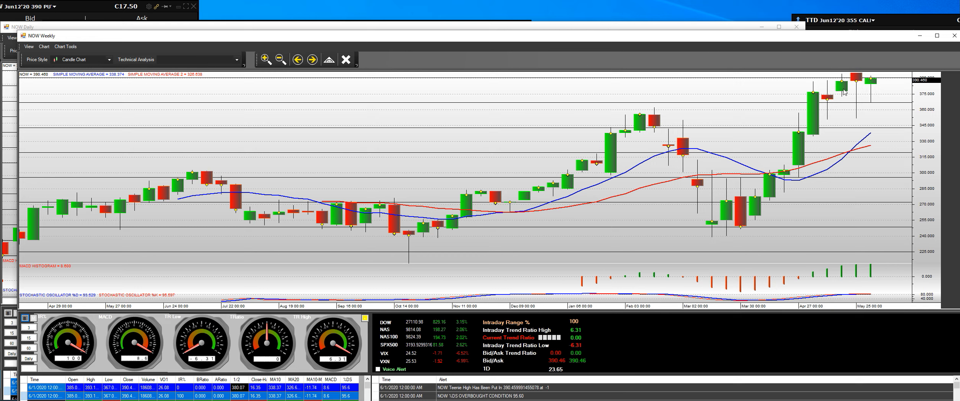
mouse_move(854, 71)
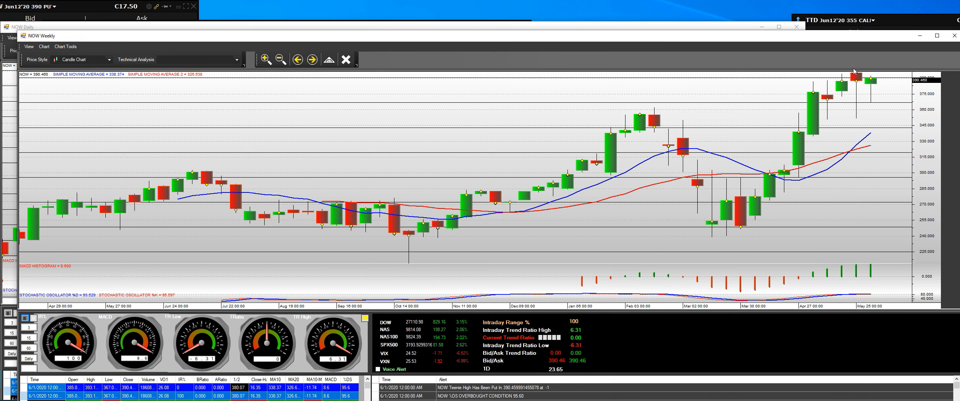
mouse_move(832, 113)
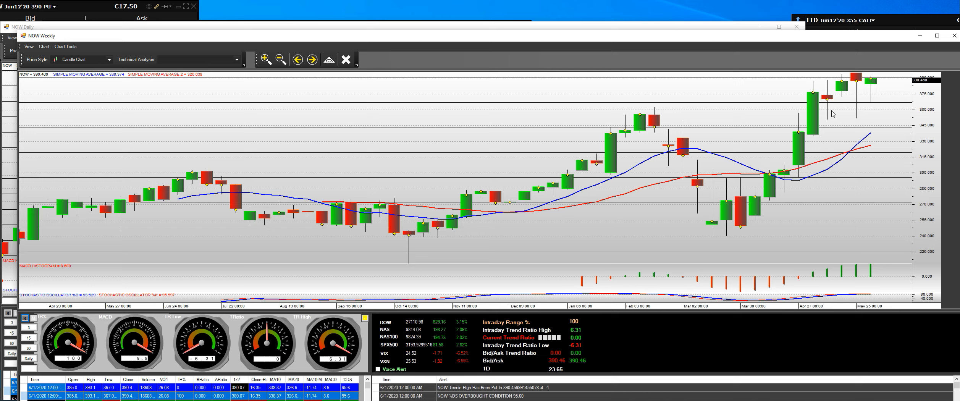
mouse_move(738, 261)
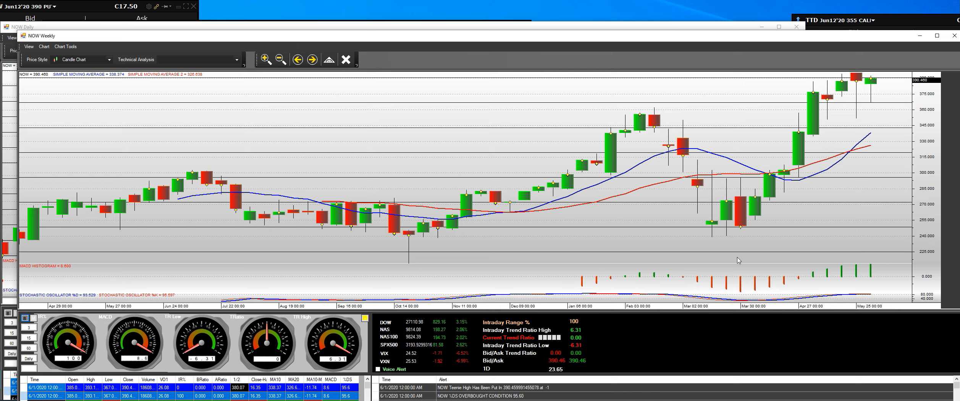
mouse_move(835, 119)
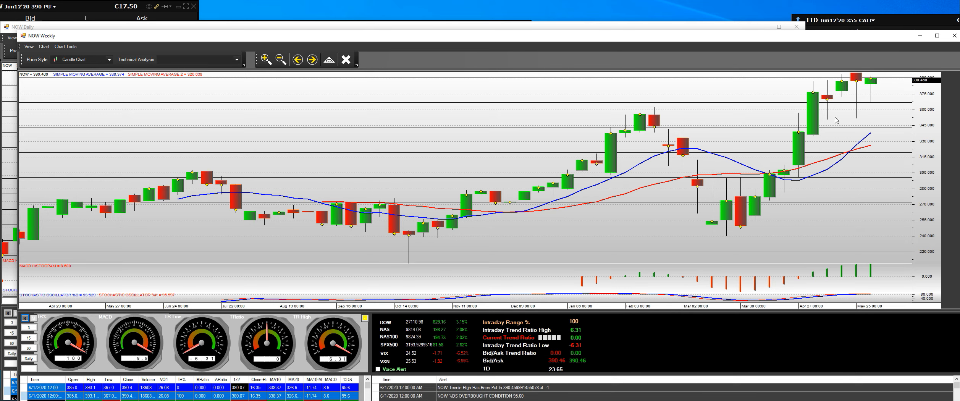
mouse_move(820, 78)
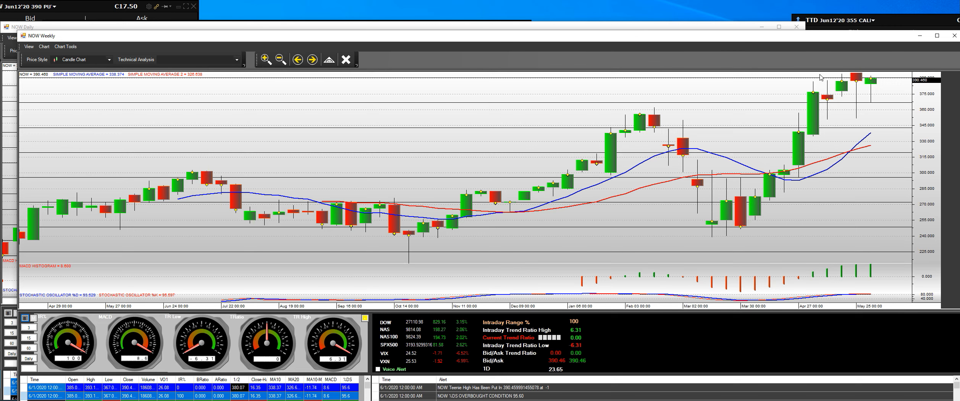
mouse_move(869, 90)
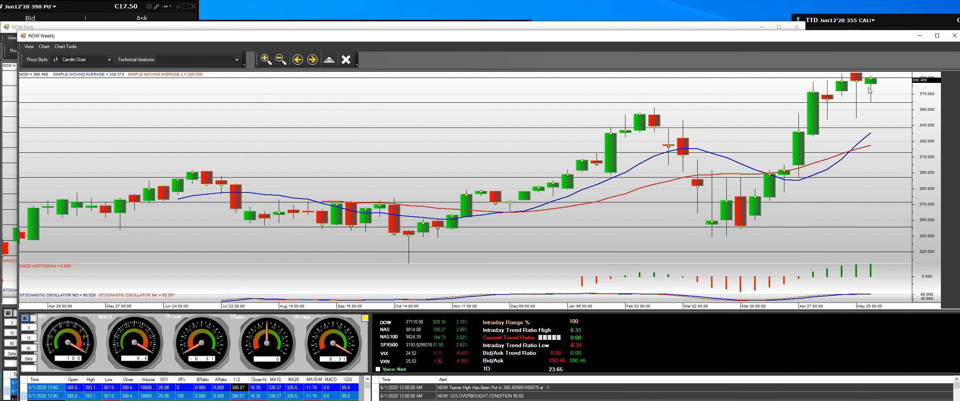
mouse_move(868, 92)
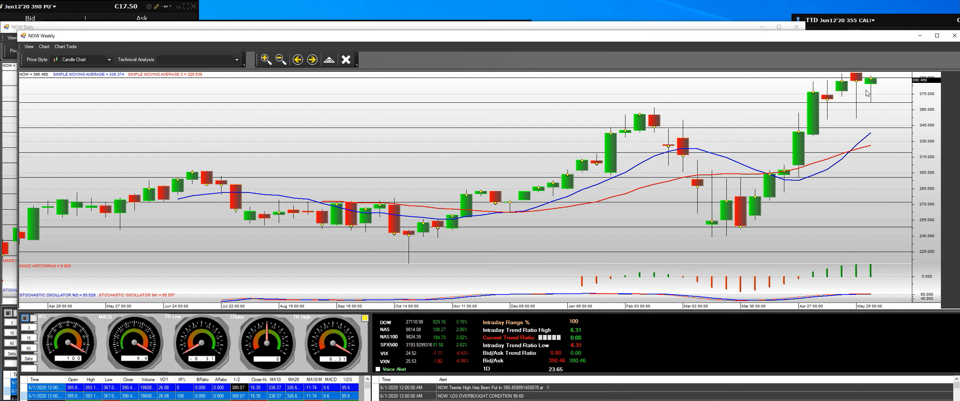
mouse_move(867, 91)
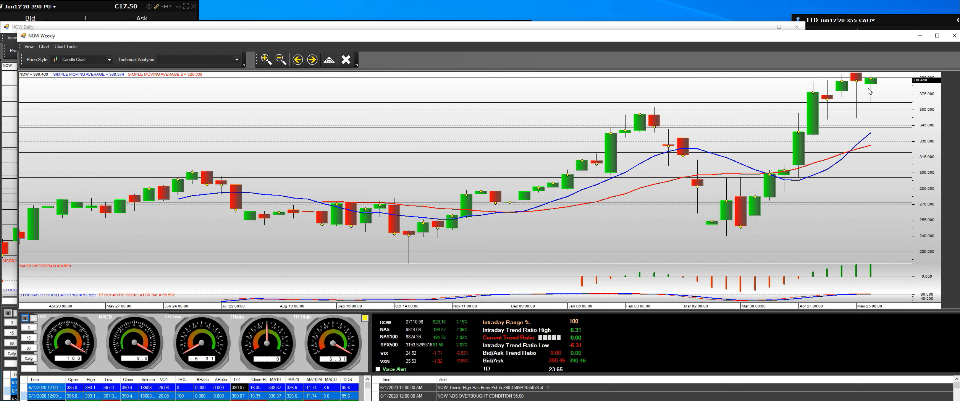
mouse_move(867, 91)
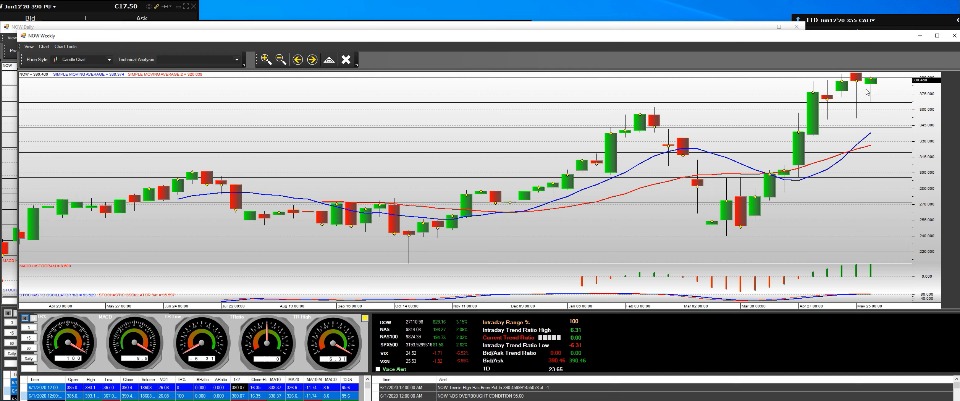
mouse_move(863, 94)
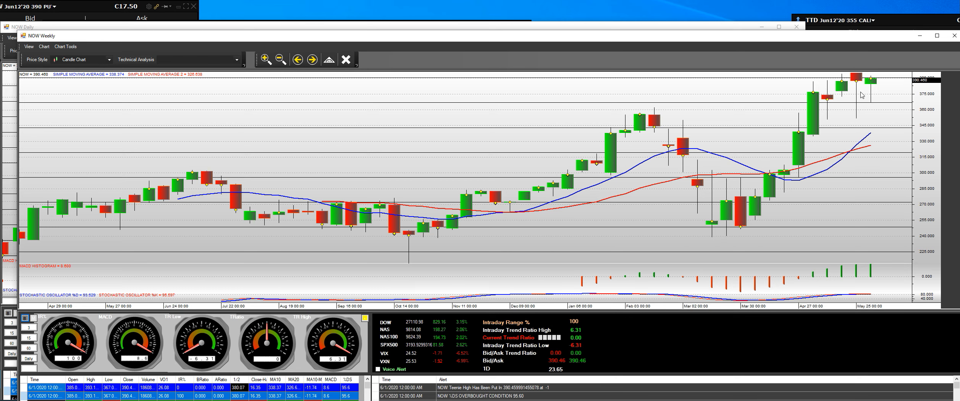
mouse_move(861, 103)
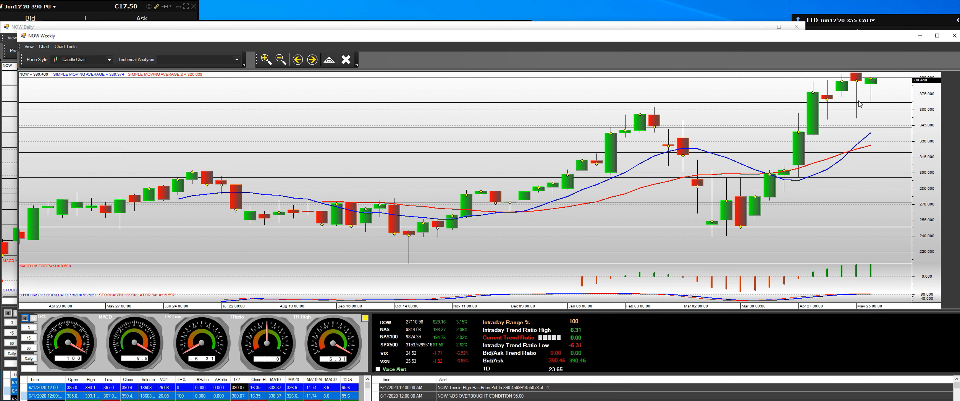
mouse_move(849, 124)
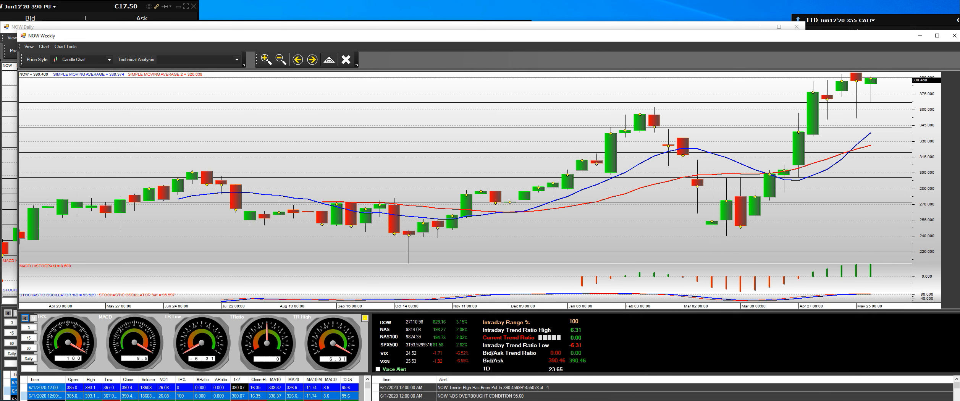
mouse_move(873, 76)
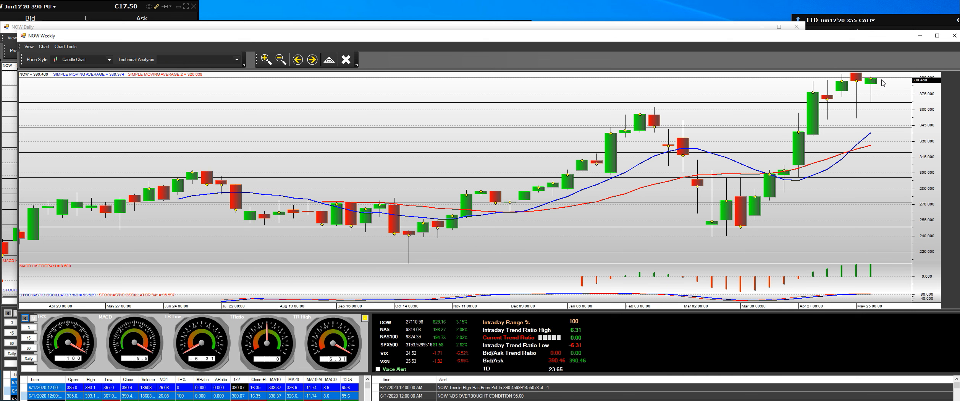
mouse_move(884, 70)
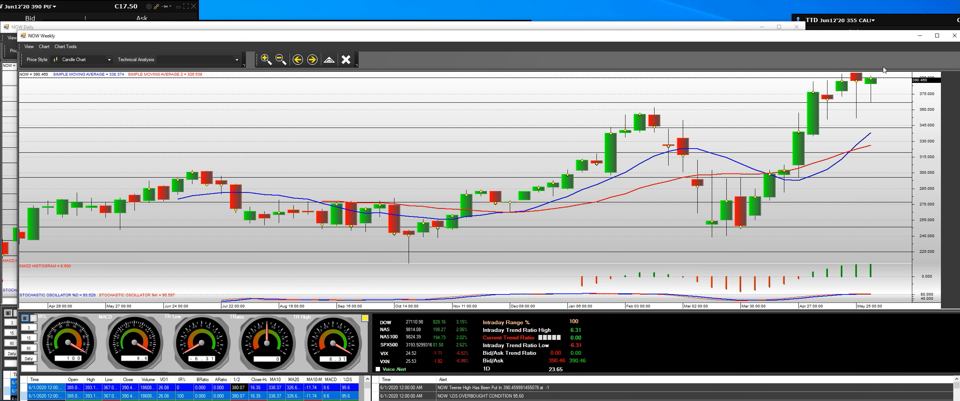
mouse_move(881, 75)
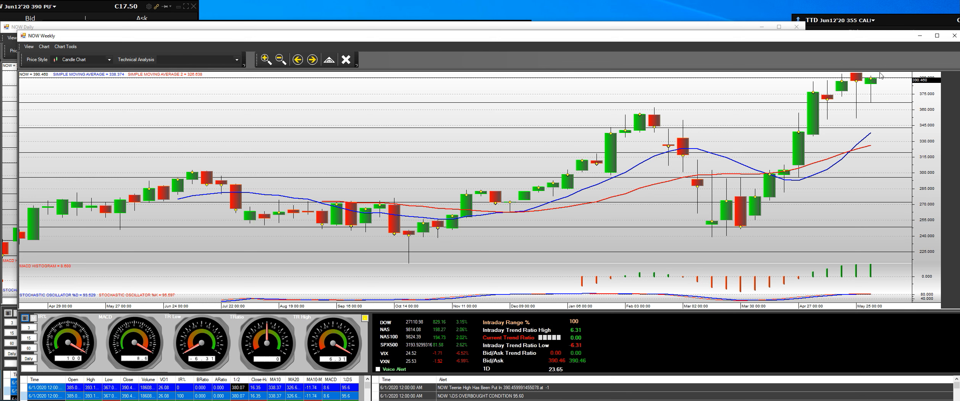
mouse_move(870, 79)
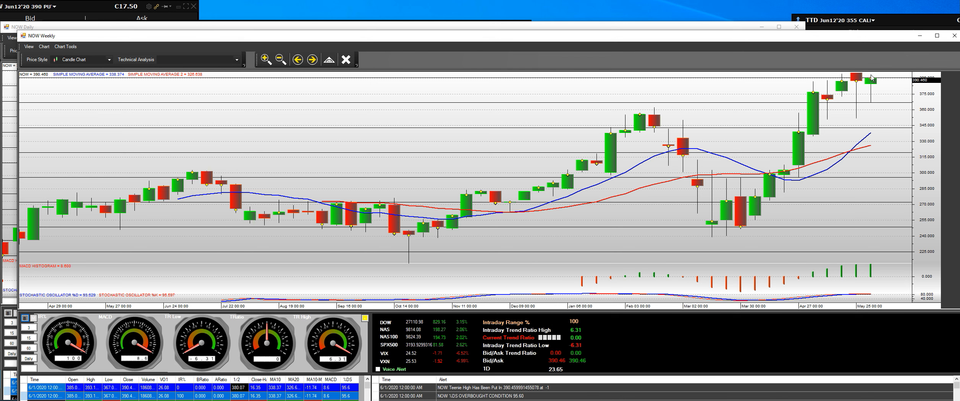
mouse_move(876, 77)
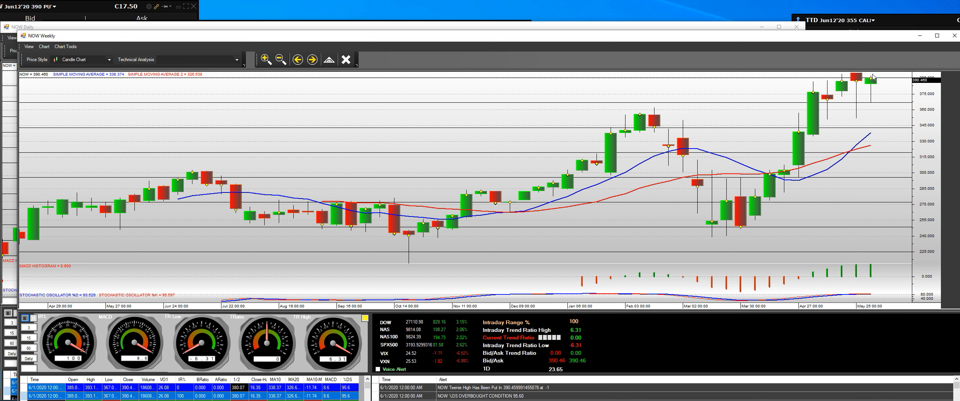
mouse_move(875, 75)
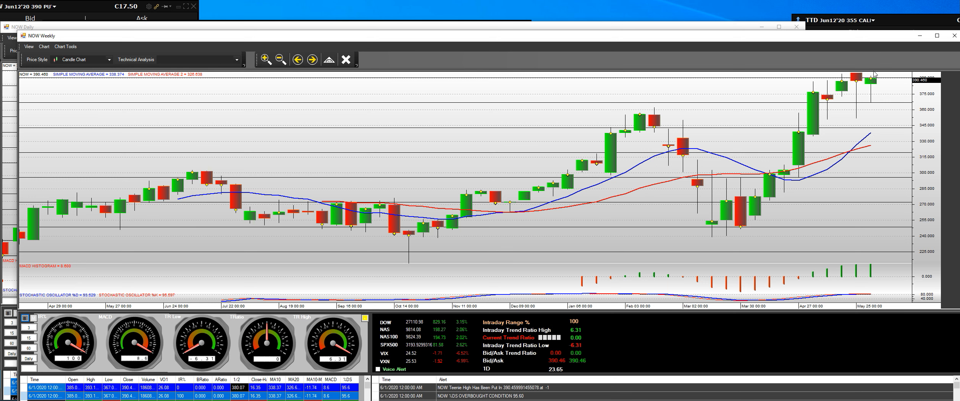
mouse_move(871, 72)
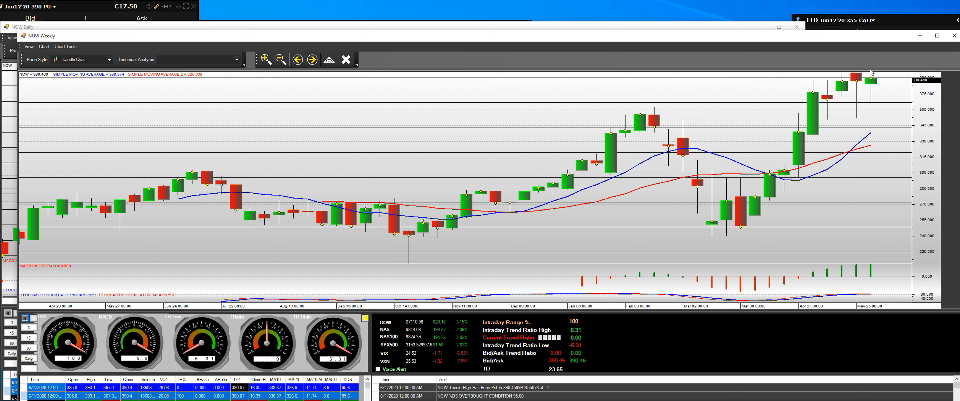
mouse_move(786, 182)
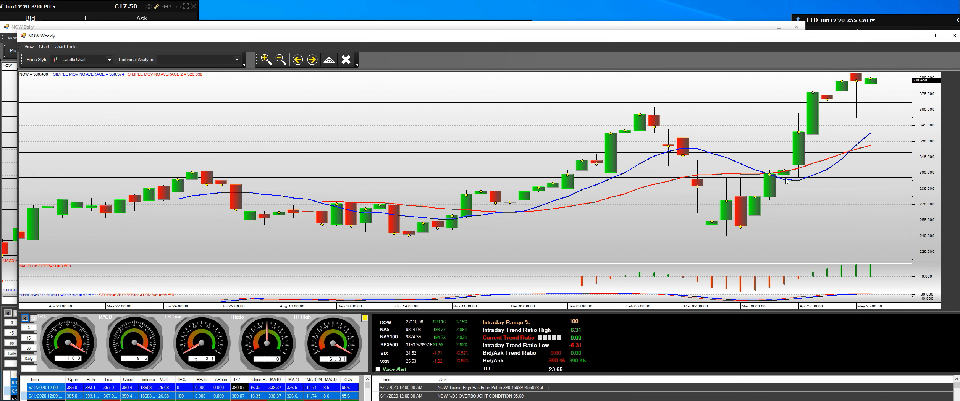